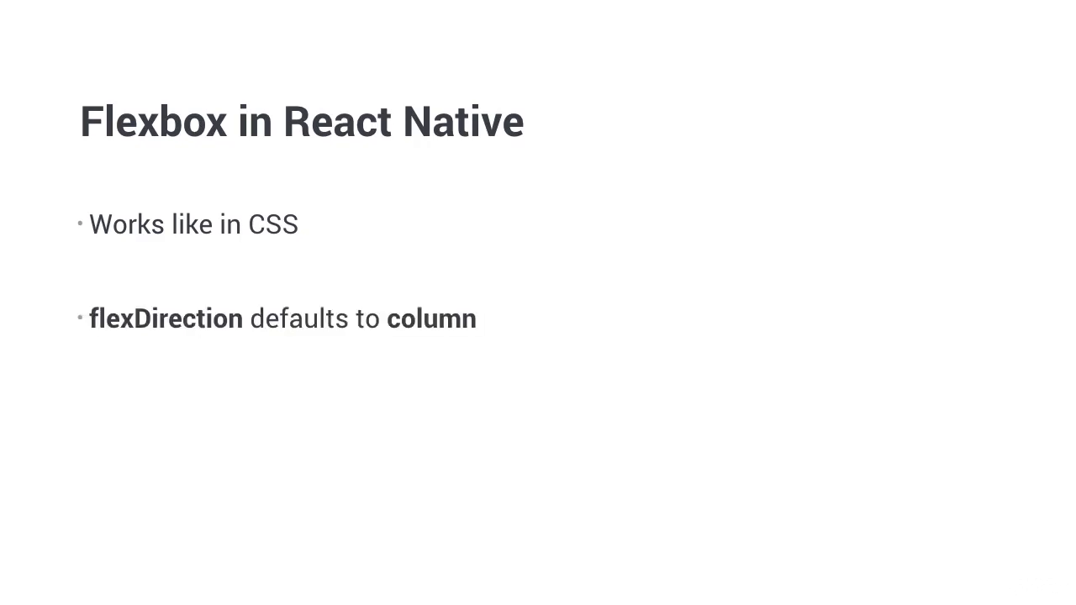
Declare const styles = StyleSheet.create({}) and import StyleSheet from react-native in index.ios.js
key("Right")
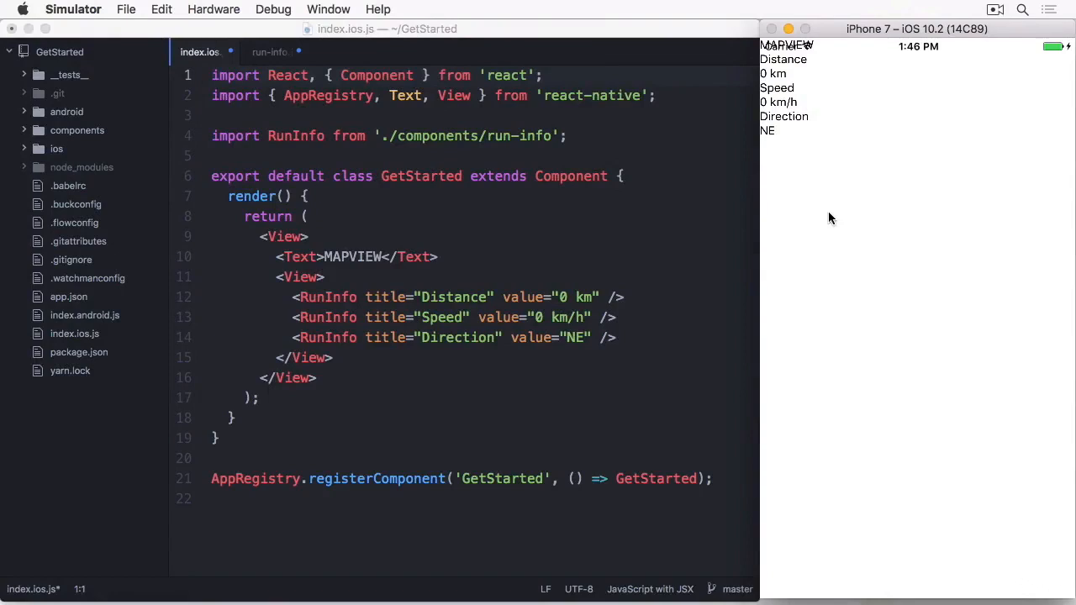
mouse_move(860, 327)
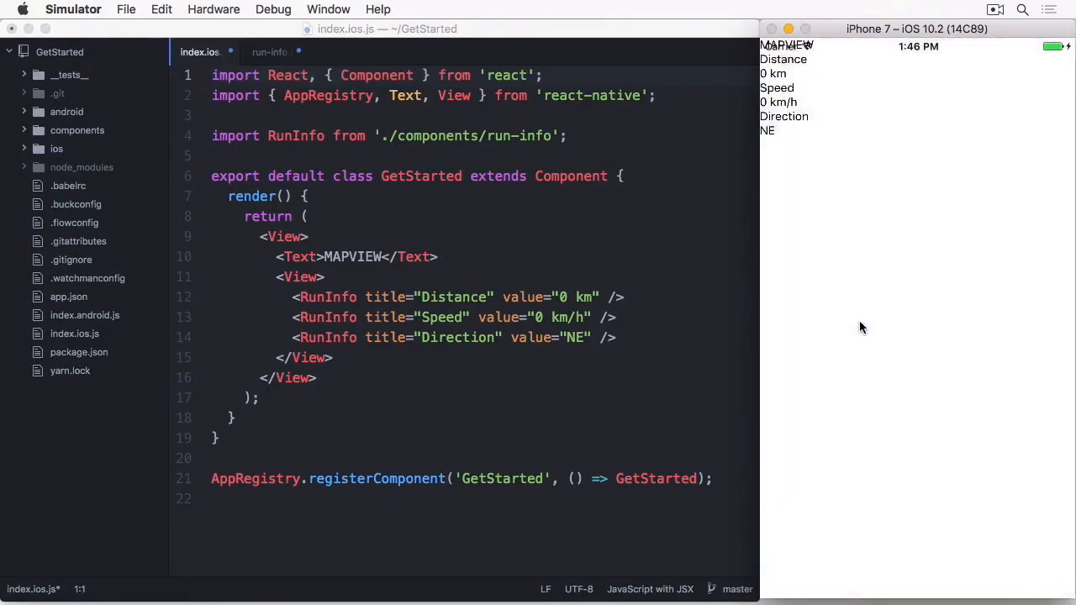
left_click(575, 276)
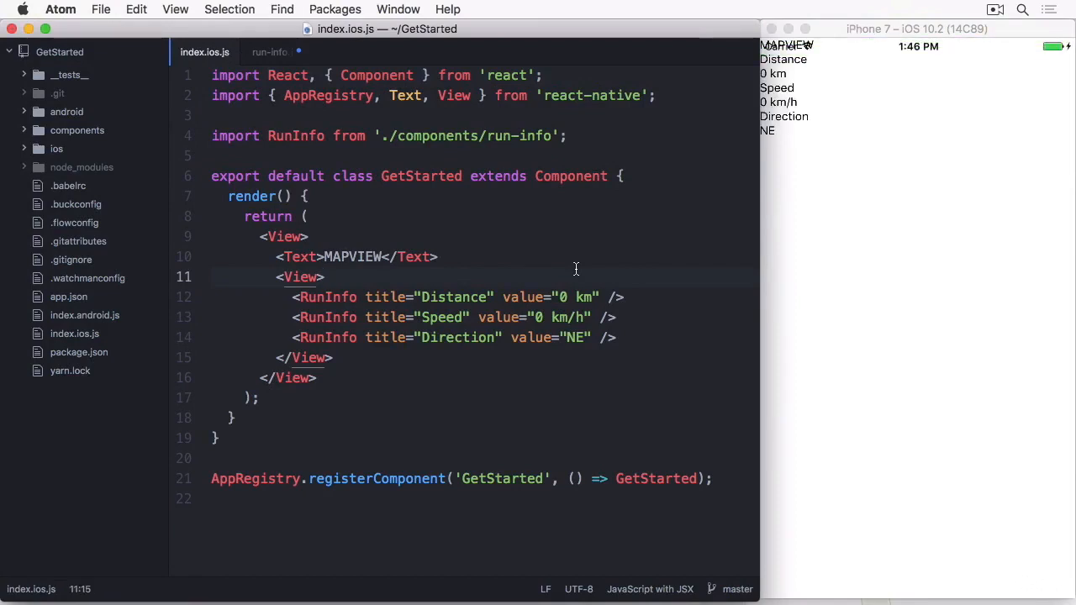
left_click(326, 275)
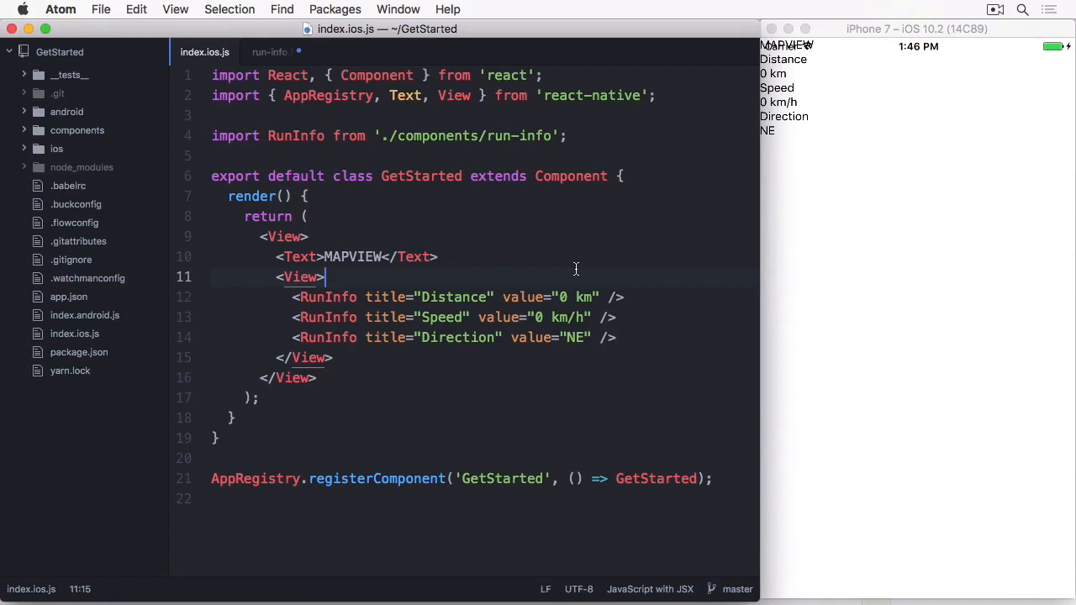
left_click(480, 134)
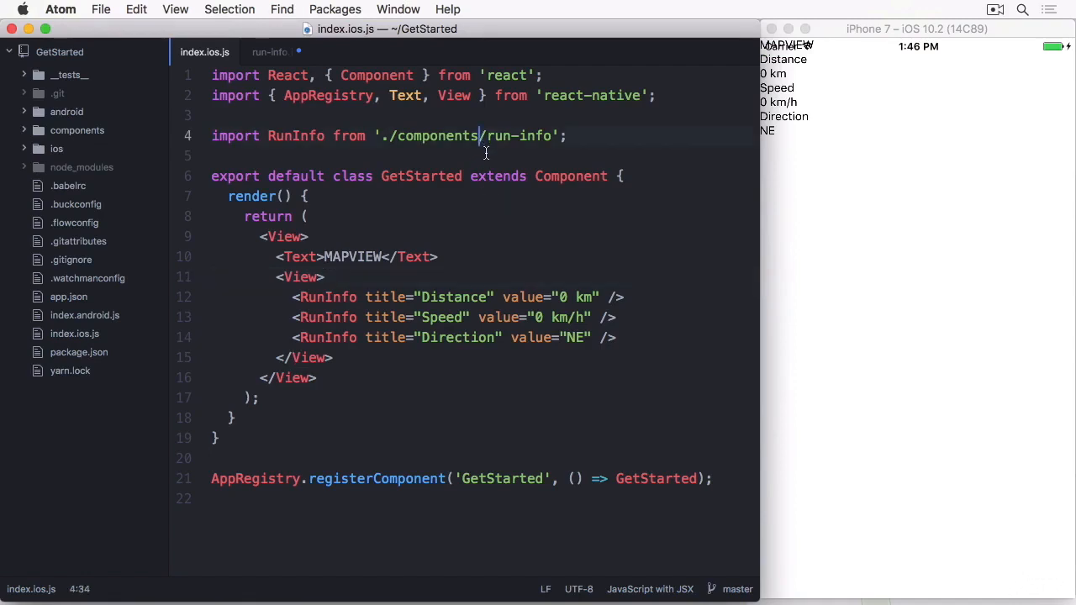
type("cpms")
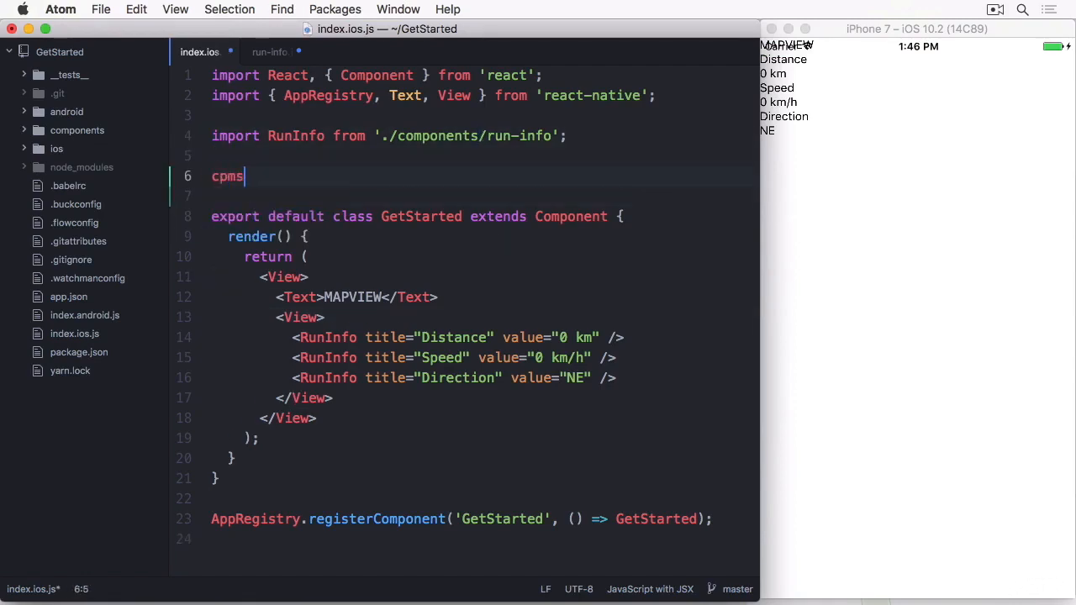
type("const styles")
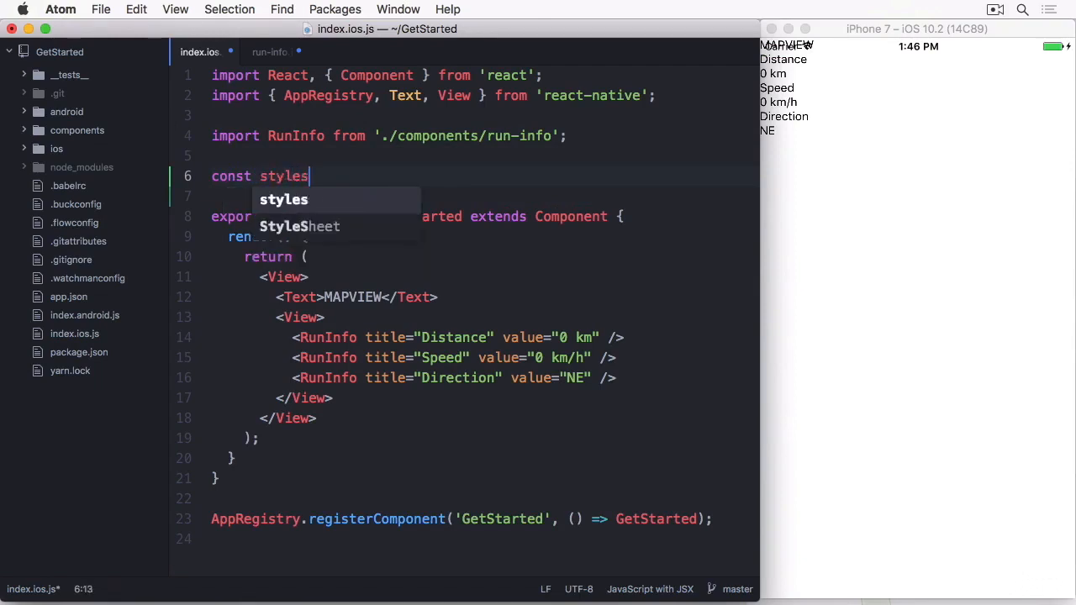
type("= StyleSheet.create({")
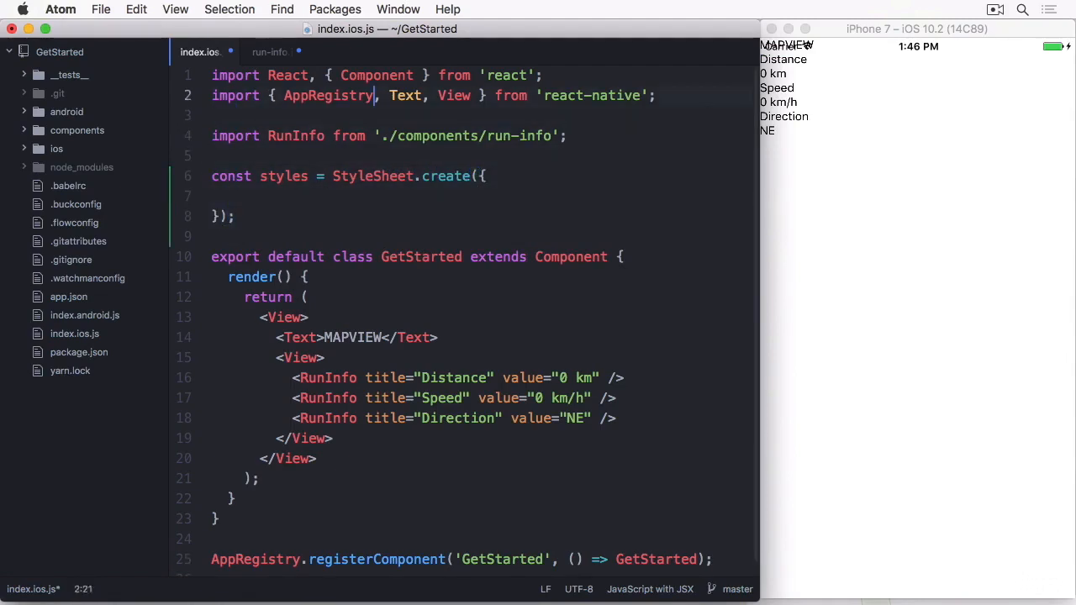
type("StyleSheet")
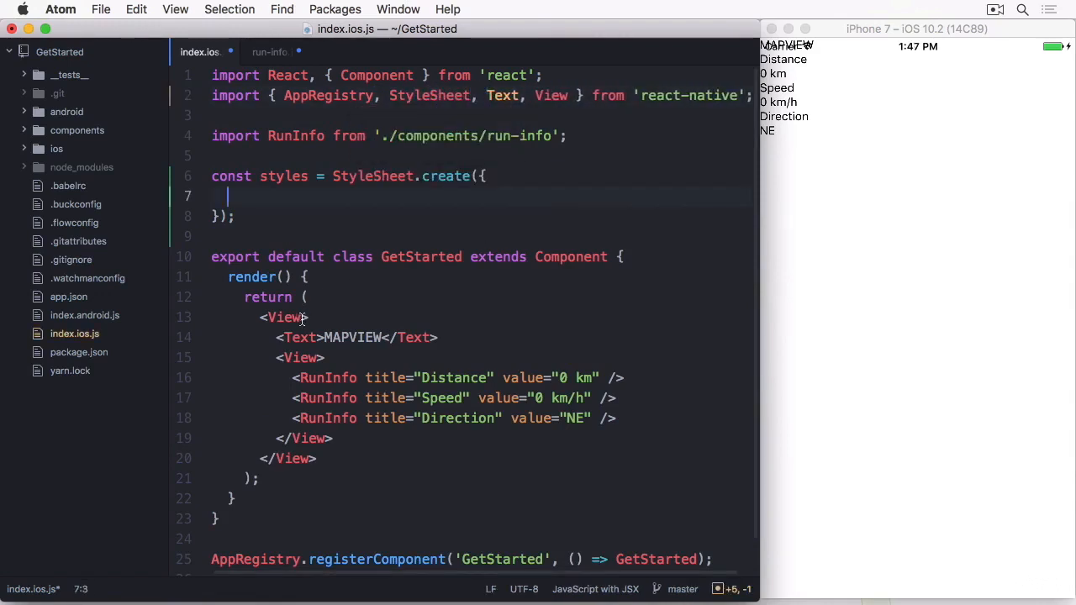
Give the outer View and MAPVIEW Text an inline style with flex: 1
type("style={{flex: 1")
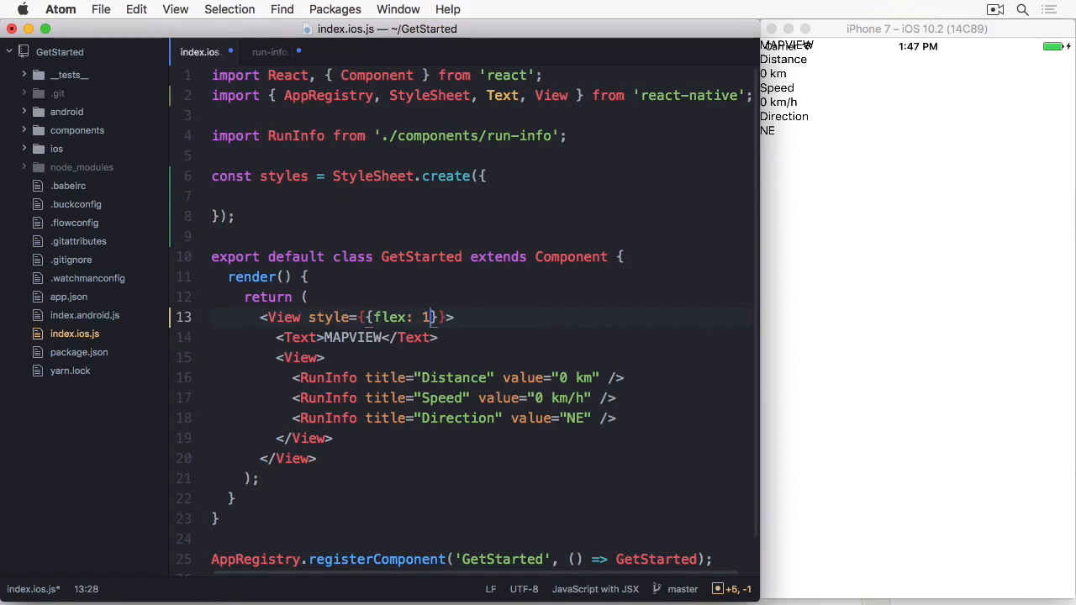
type("styy")
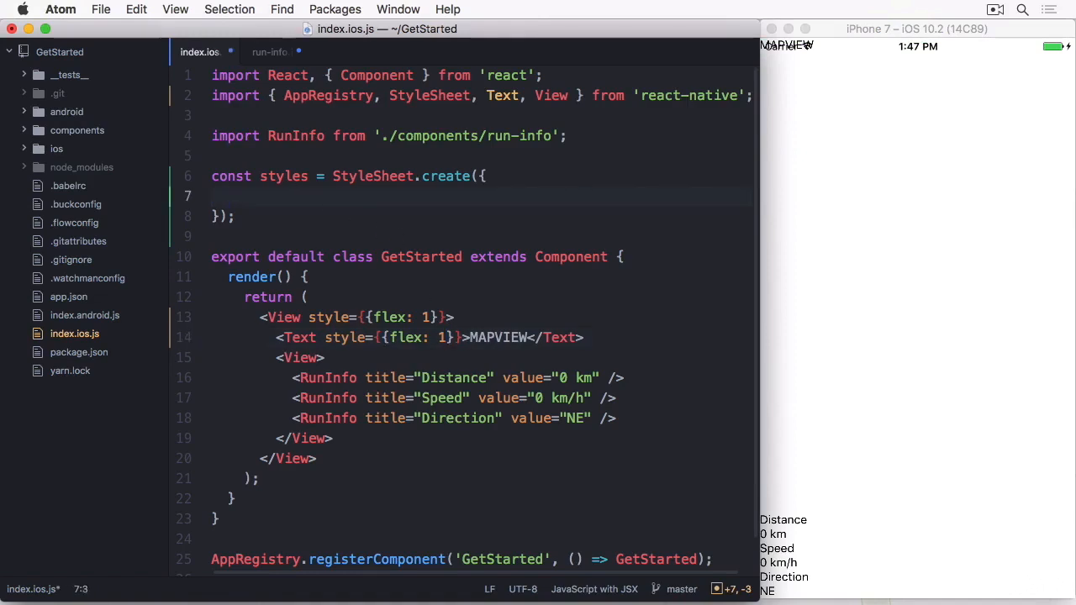
Define infoWrapper: position 'absolute', left/bottom/right 0, flexDirection 'row', flex 1, and apply it to the inner View
type("infoWrapper: {")
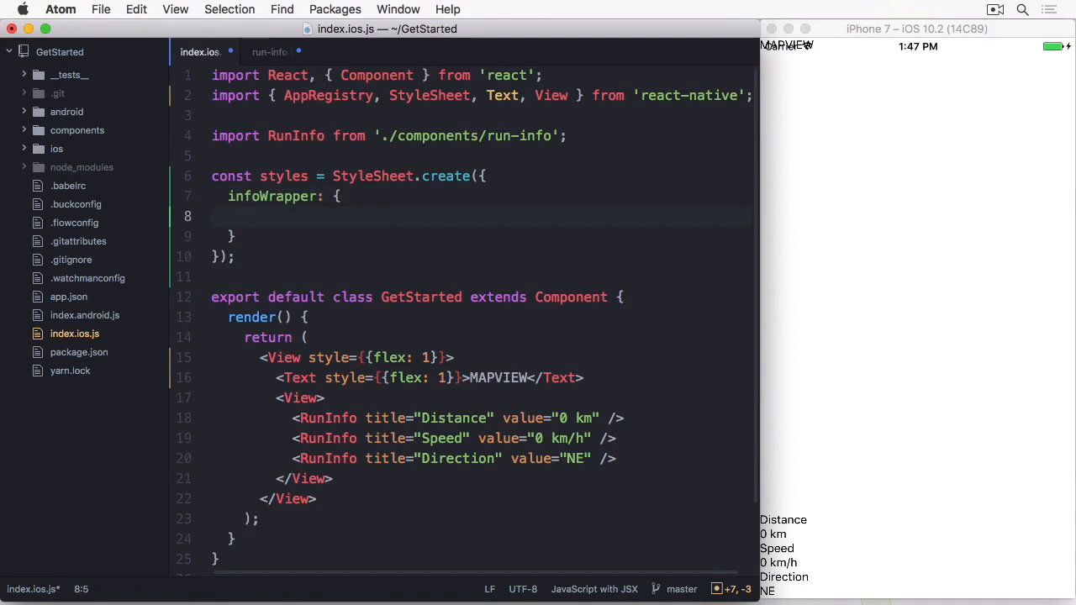
type("p")
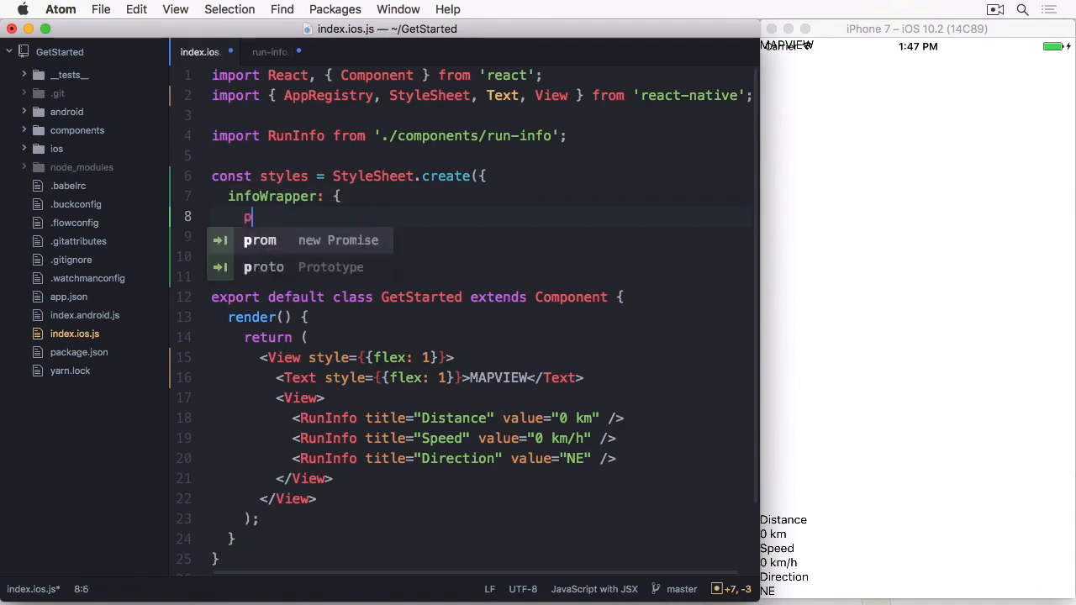
type("osition: 'absolute',")
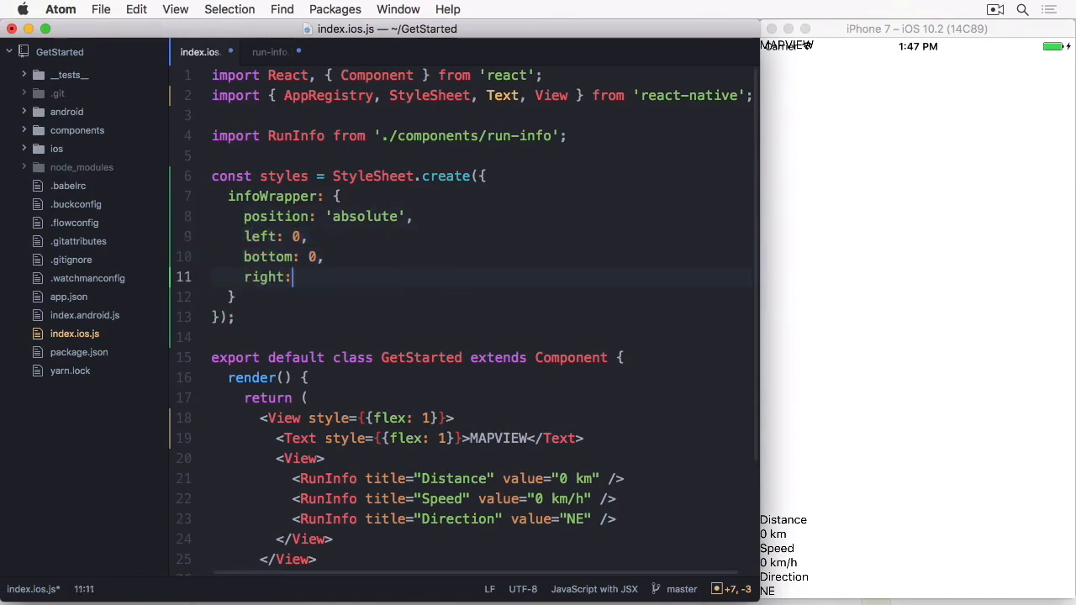
type("0,")
type("fle")
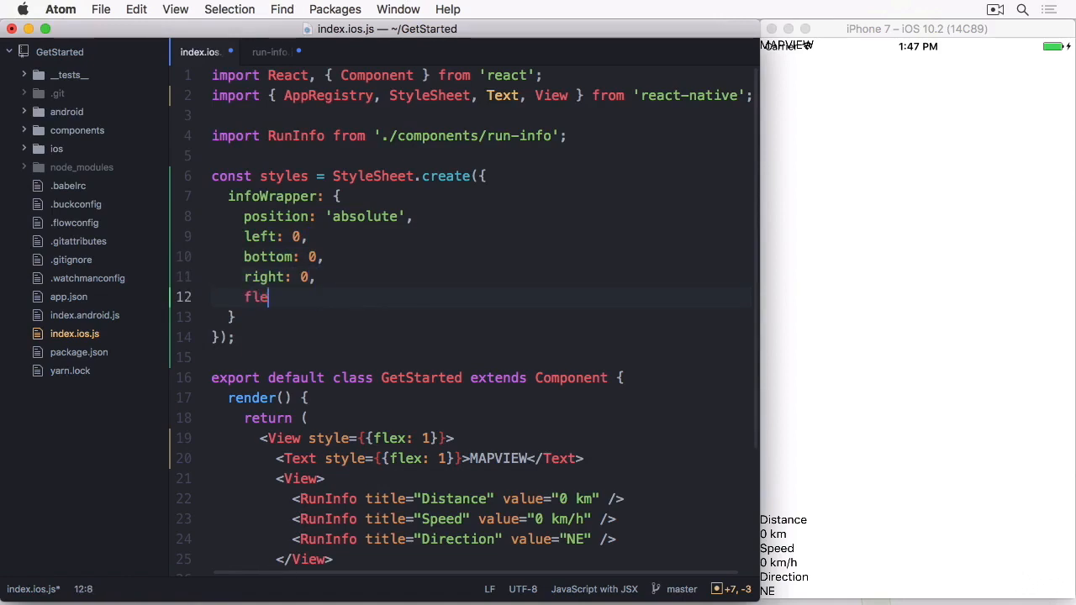
type("xDirection: 1")
type("flex")
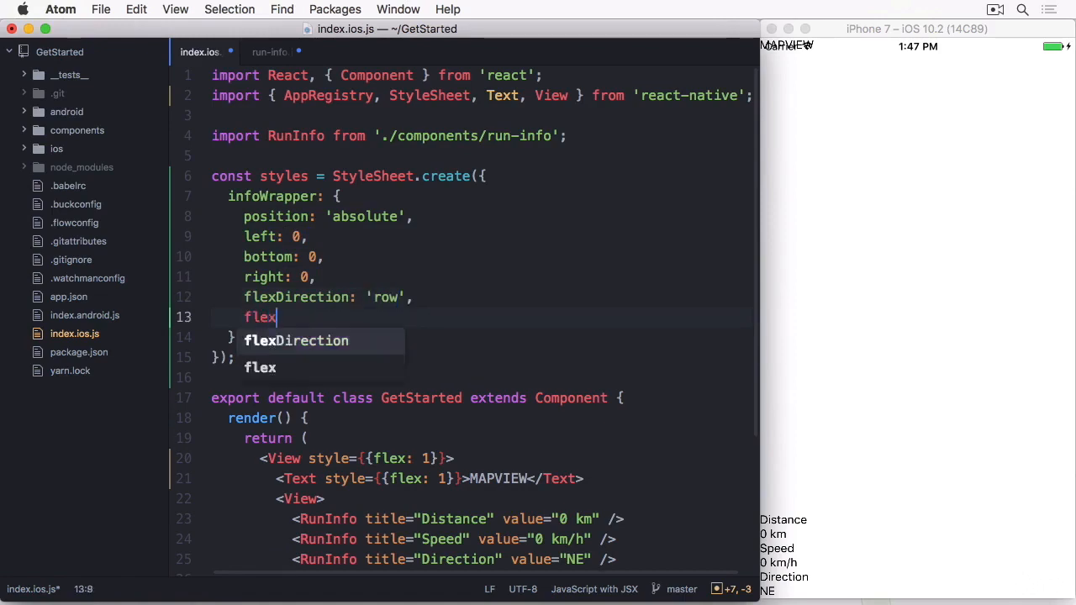
type(": 1")
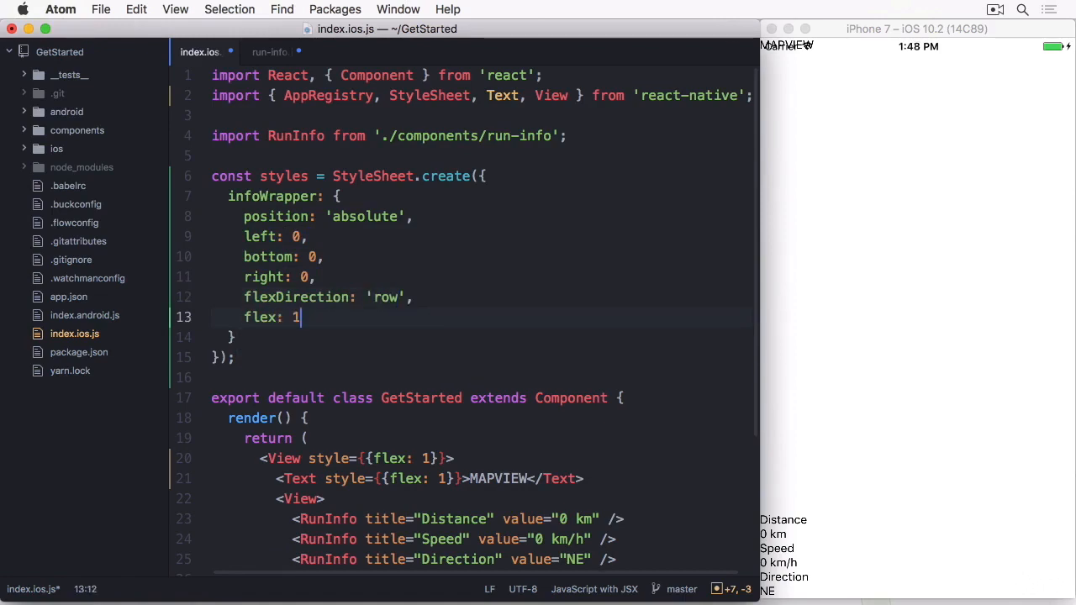
scroll("up", 3)
type(" style={styles.infoWrapper}")
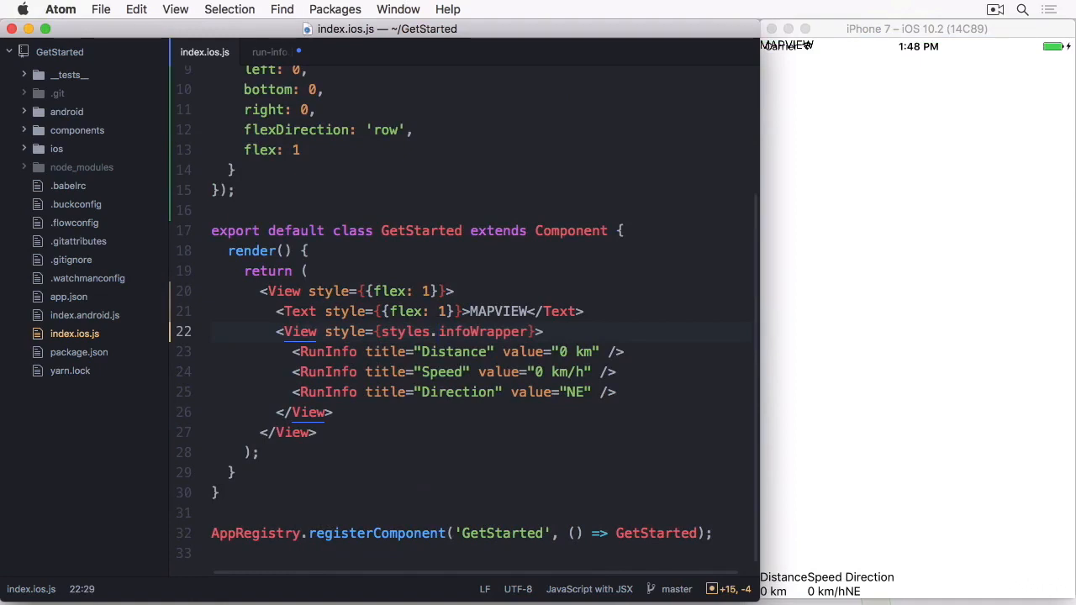
Add backgroundColor: 'red' to the MAPVIEW Text's inline style
left_click(451, 311)
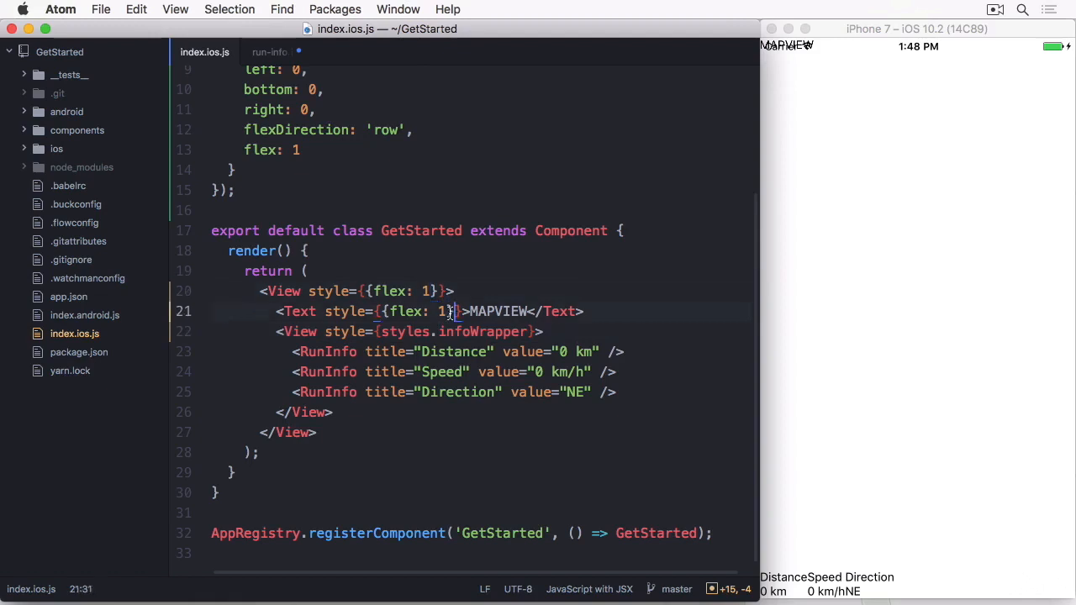
type(", backgroundColor:")
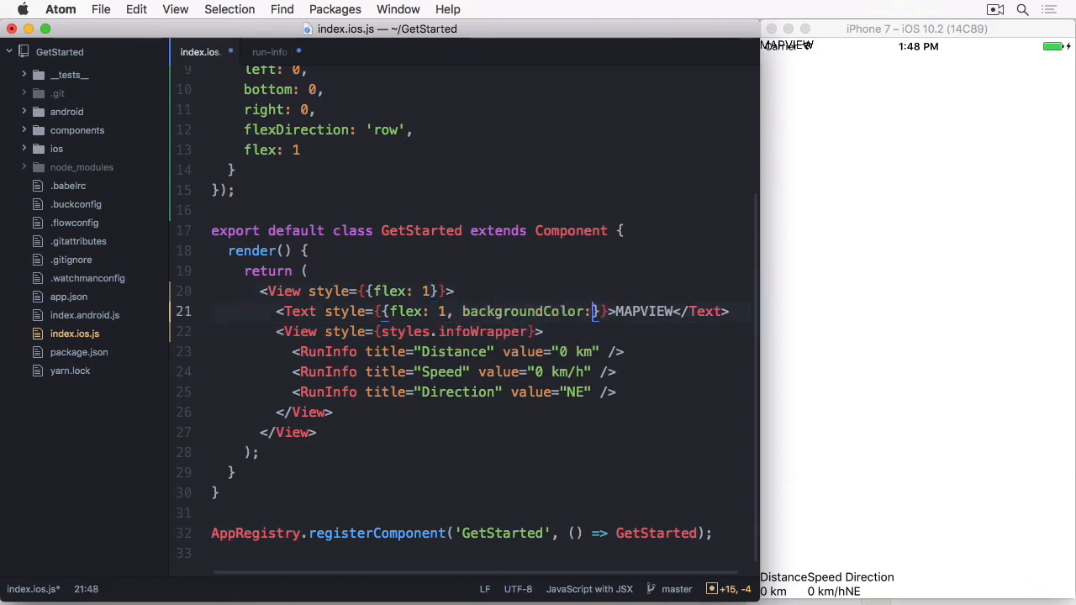
type("'red'")
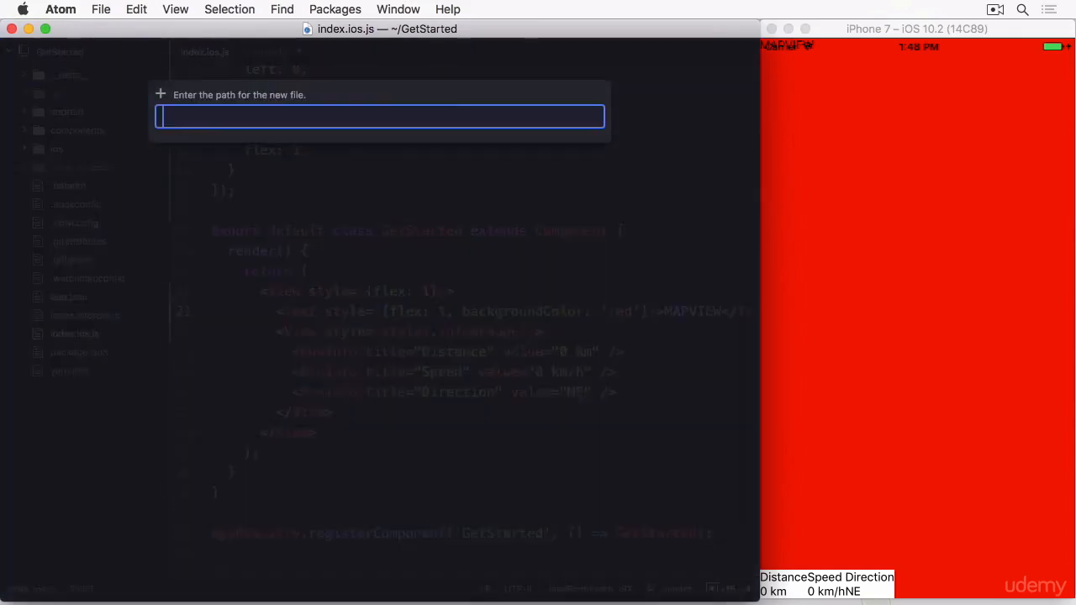
Create shared-styles.js importing StyleSheet from 'react-native' and starting export default StyleSheet.create
type("shared-style")
type("import { StyleSheet } fr")
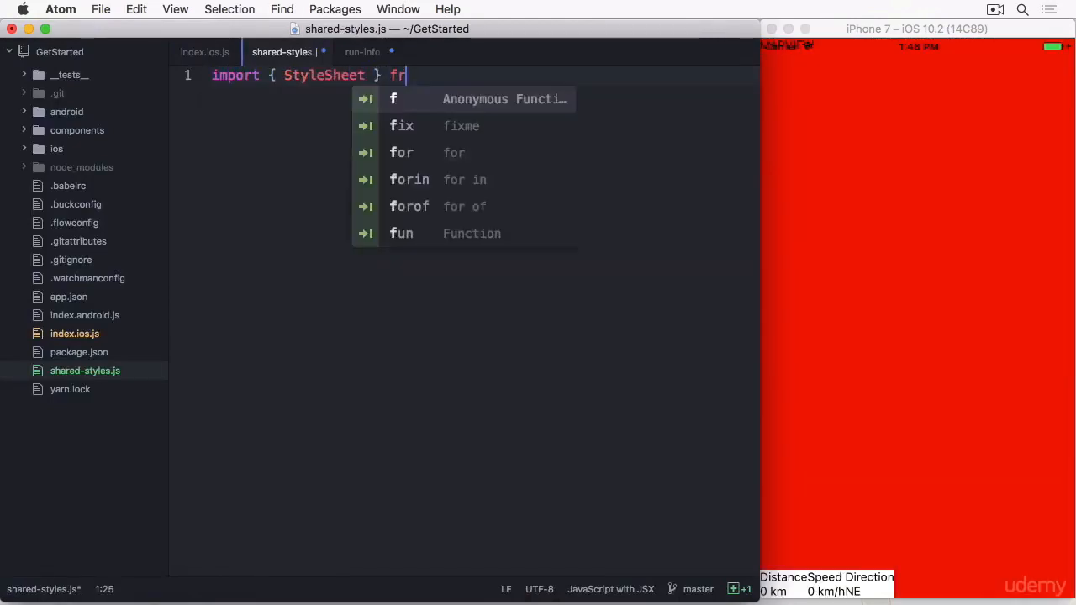
type("om 'react-native';")
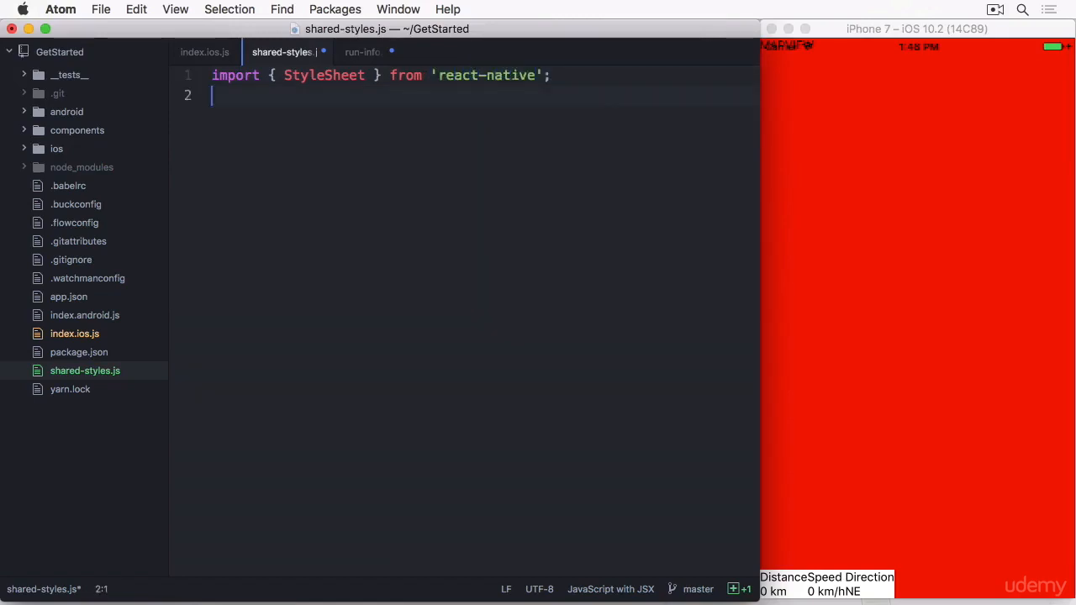
type("export default")
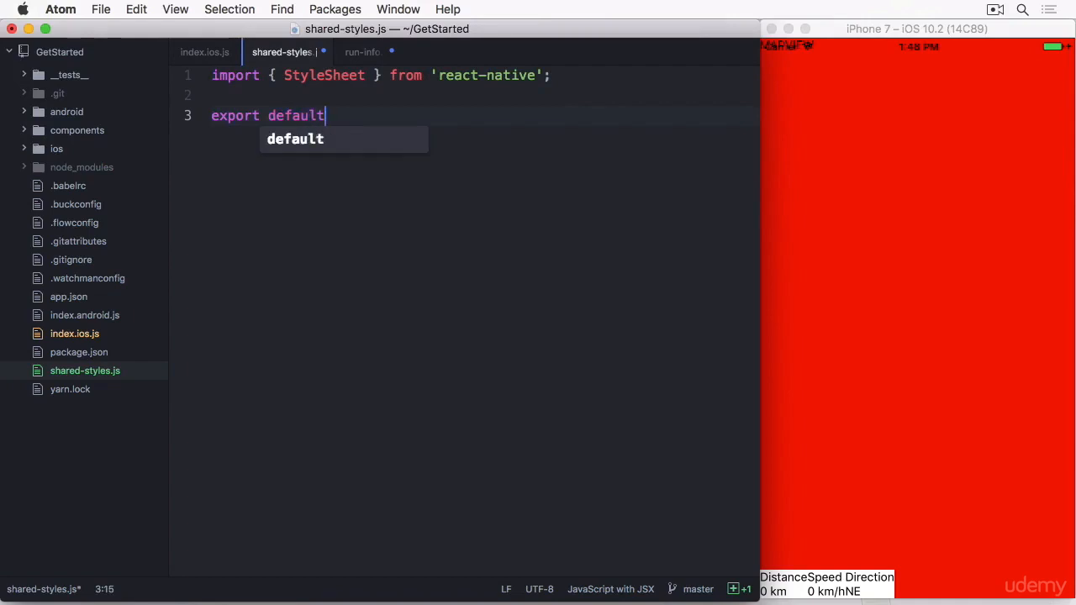
type("StyleSheet.crea")
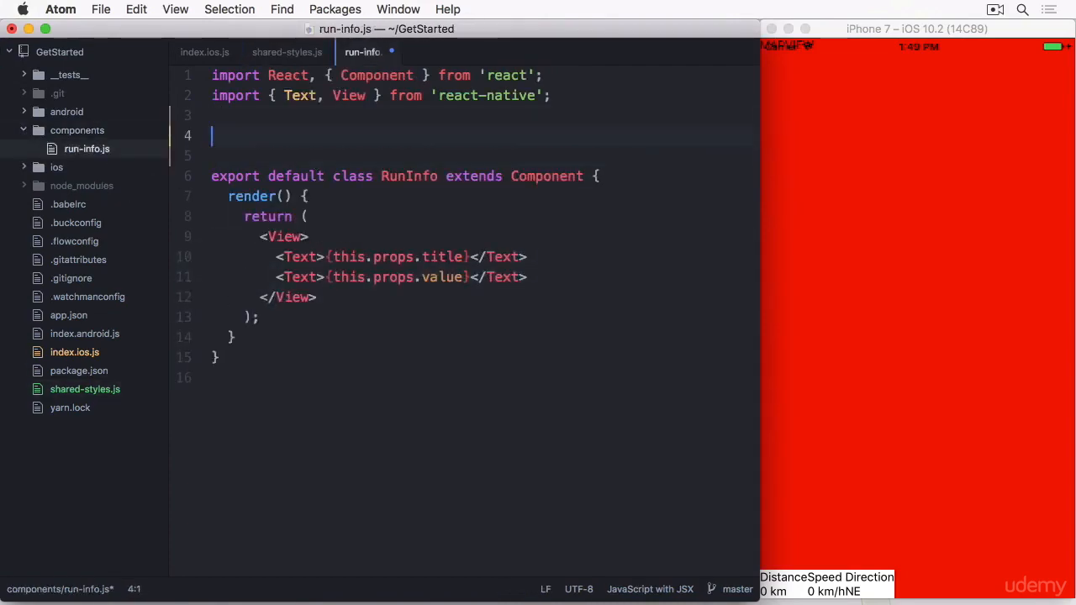
Import sharedStyles from './shared-styles' in run-info.js and start the View's inline flex style
type("import sharedStyles from '..'")
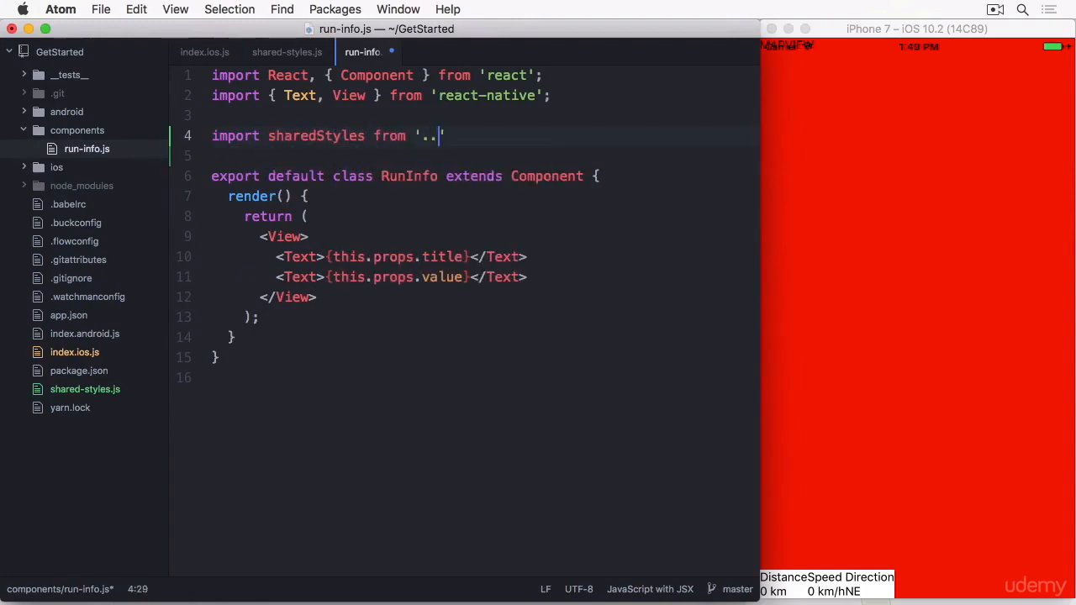
type("/shared-styles';")
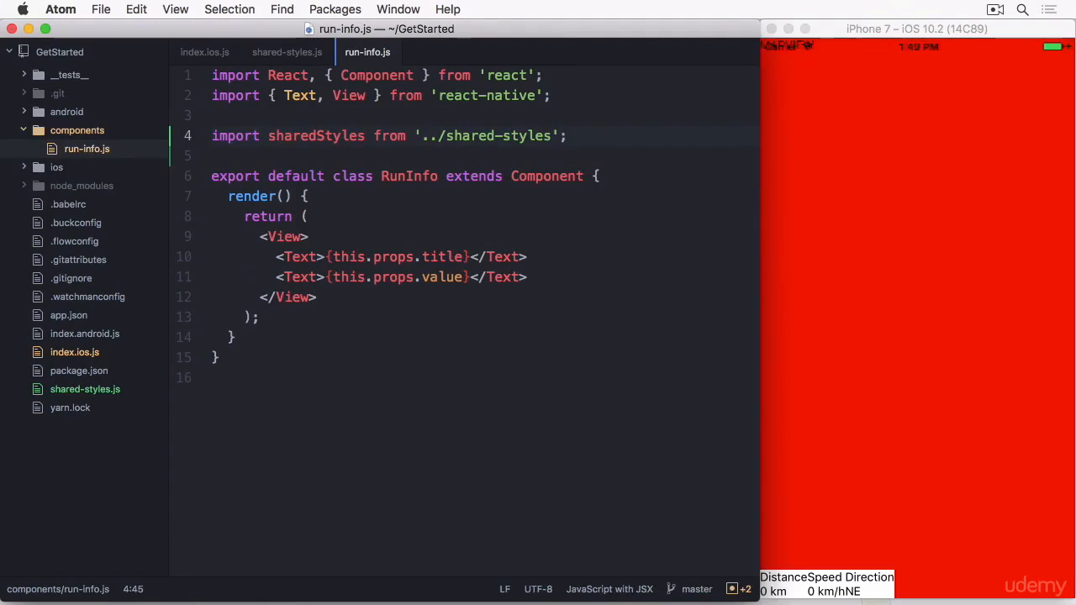
left_click(569, 176)
type(" style={")
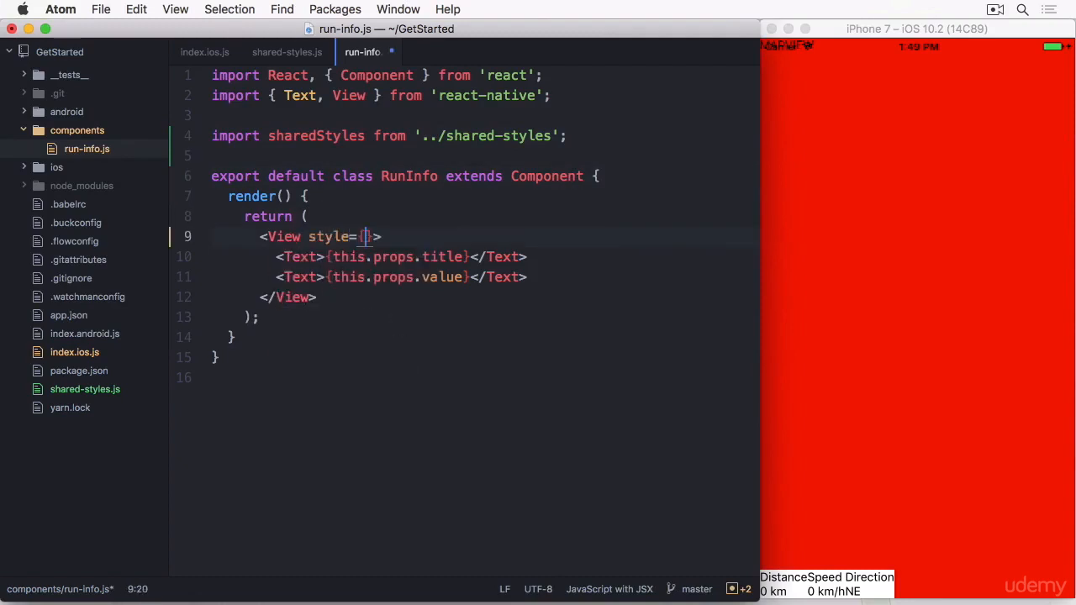
type("{{flex: 1}]")
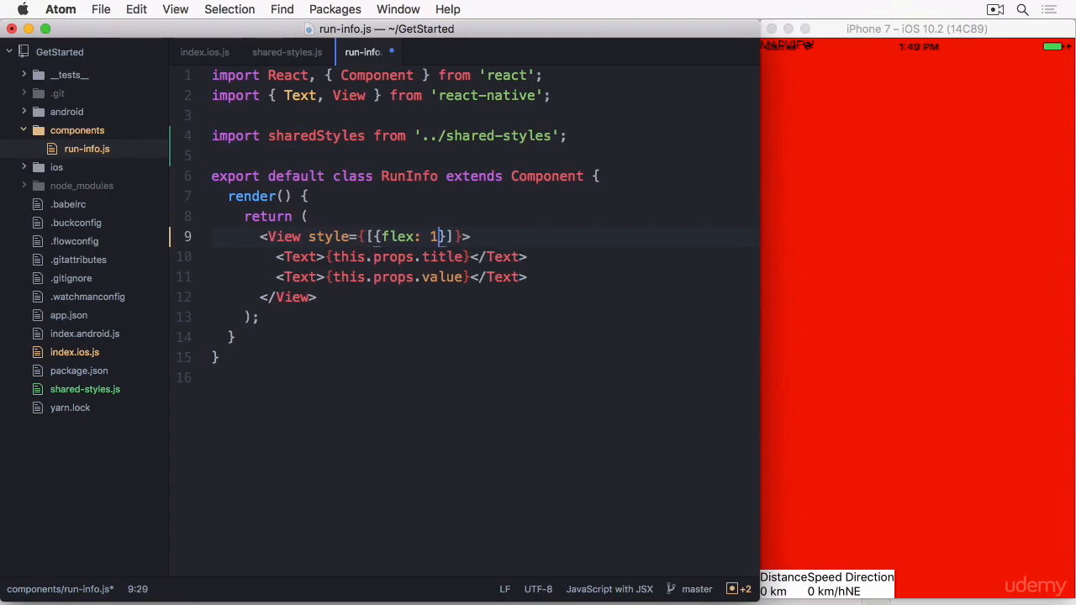
Style the View with [sharedStyles.runInfoWrapper, {flex: 1}] and the Texts with sharedStyles title and value styles
type("sharedStyles.runInfoWrapper,")
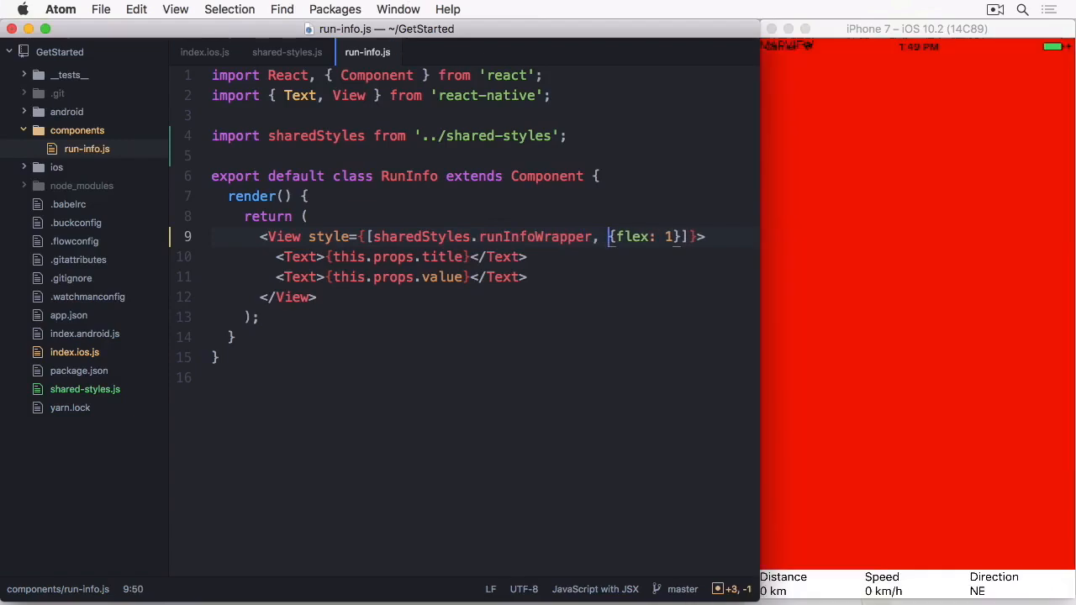
type("style={sharedStyles.runInfoTitle")
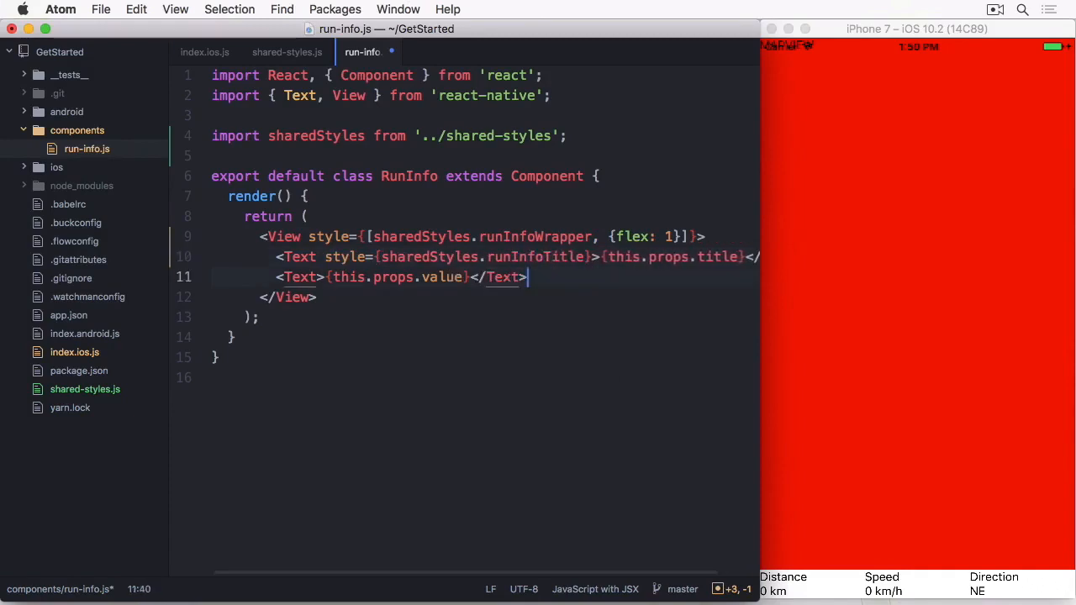
type("style={sharedStyles.runInfoVal")
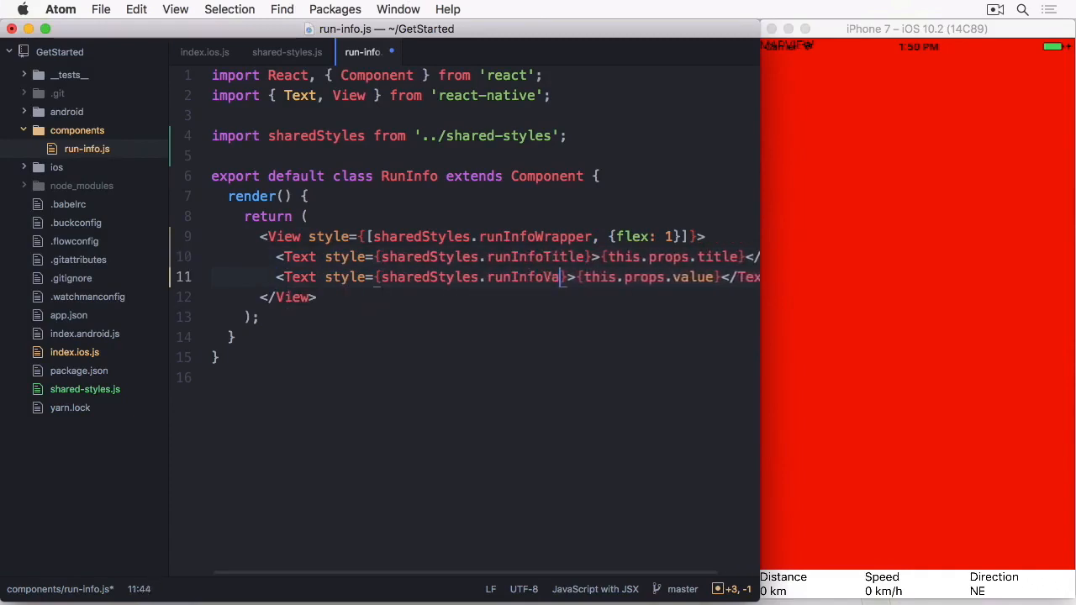
In shared-styles.js define runInfoWrapper with backgroundColor 'rgba(255,255,255,0.75)'
left_click(283, 52)
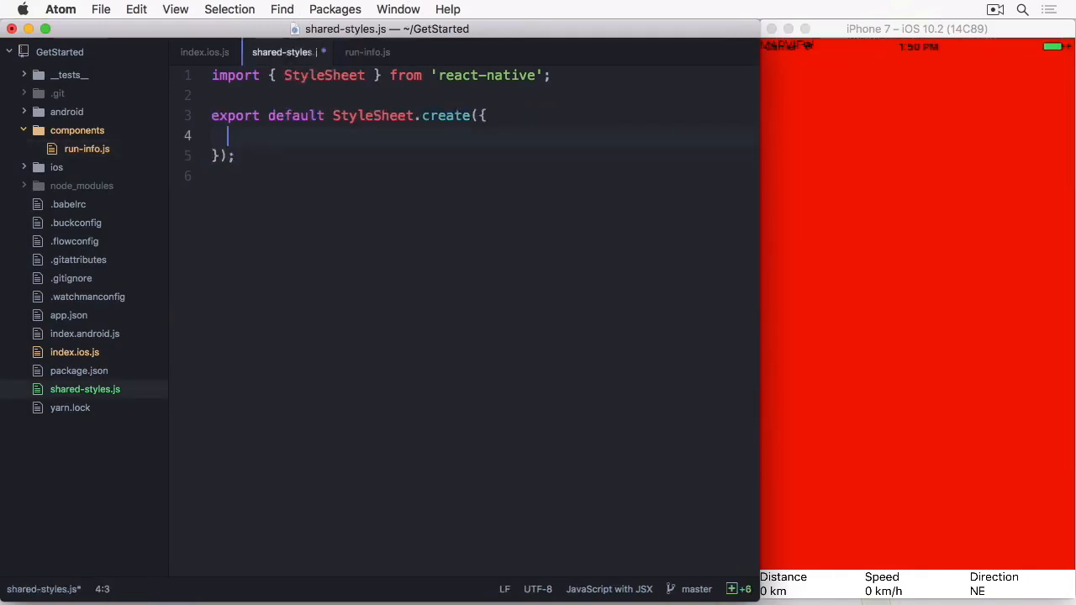
type("r")
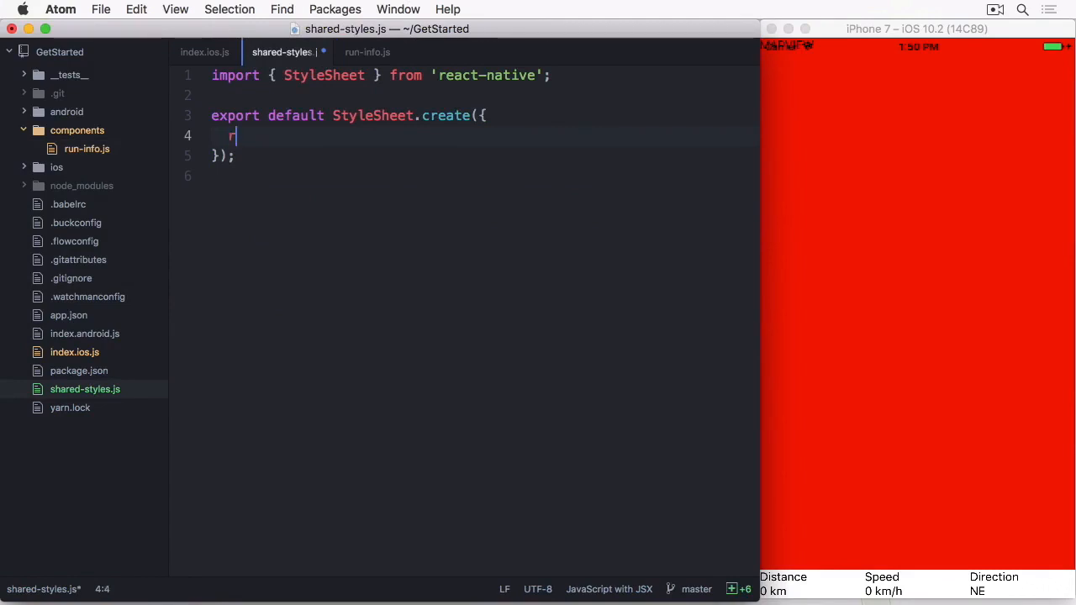
type("unInfoWrapper: {")
type("backgroundColor: 'rgba(")
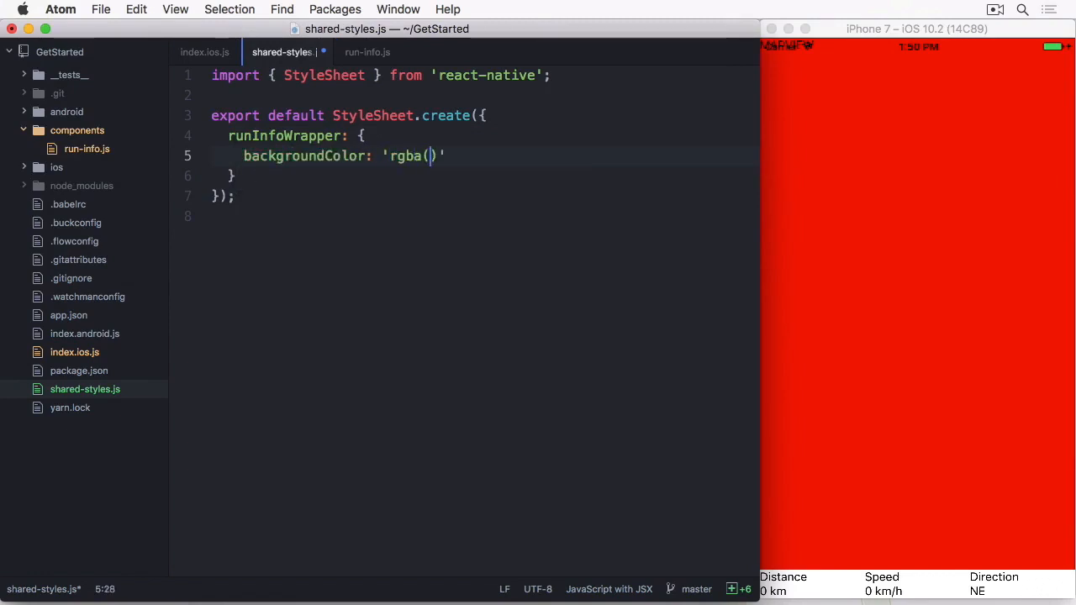
type("255,255,255,0")
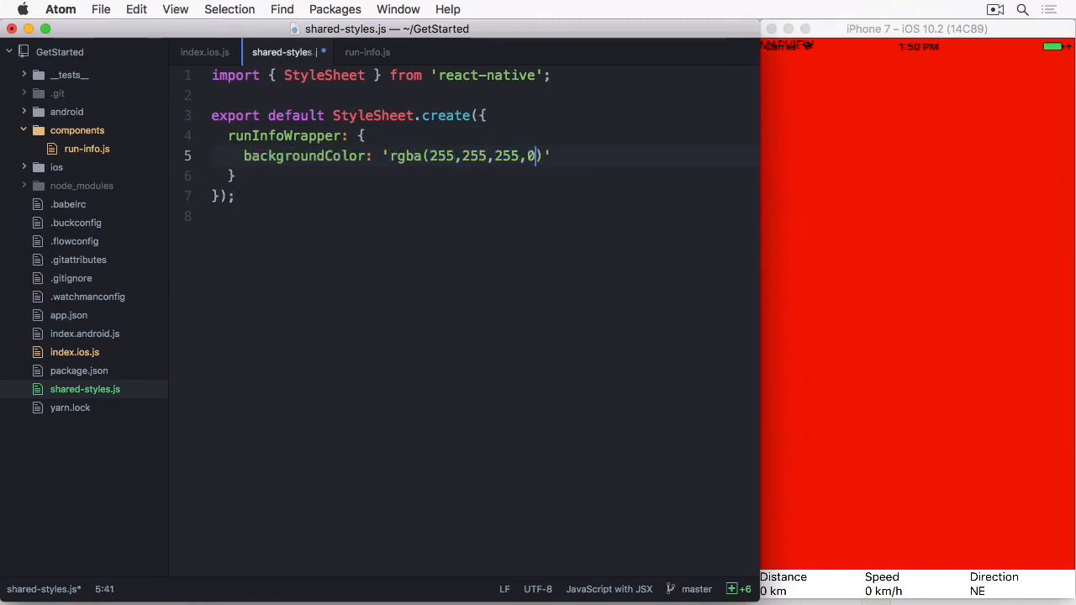
type(".75")
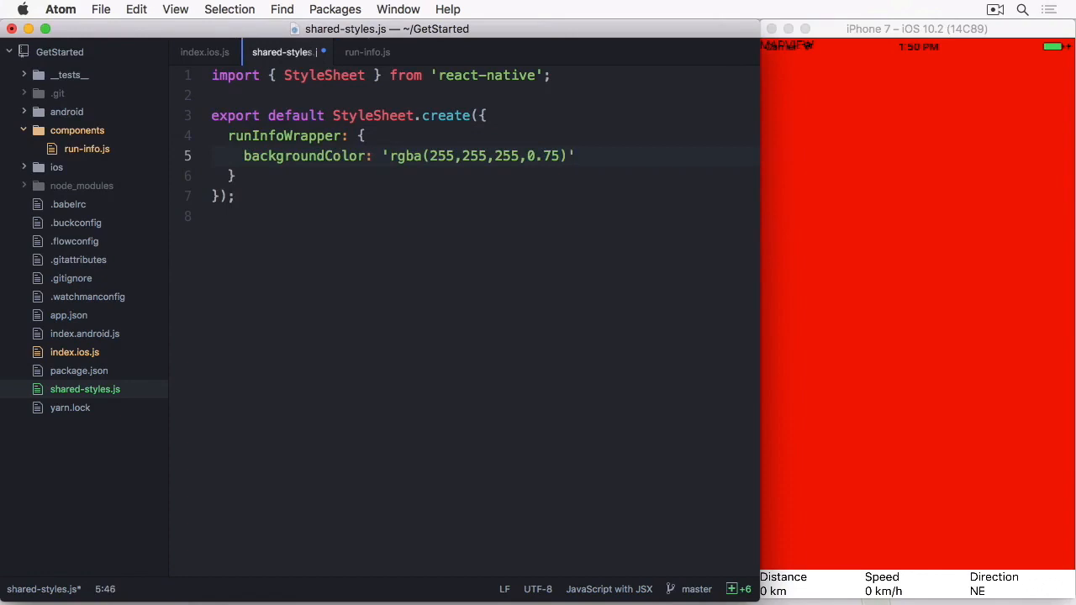
Add paddingVertical: 15 to runInfoWrapper
type(",")
key("Return")
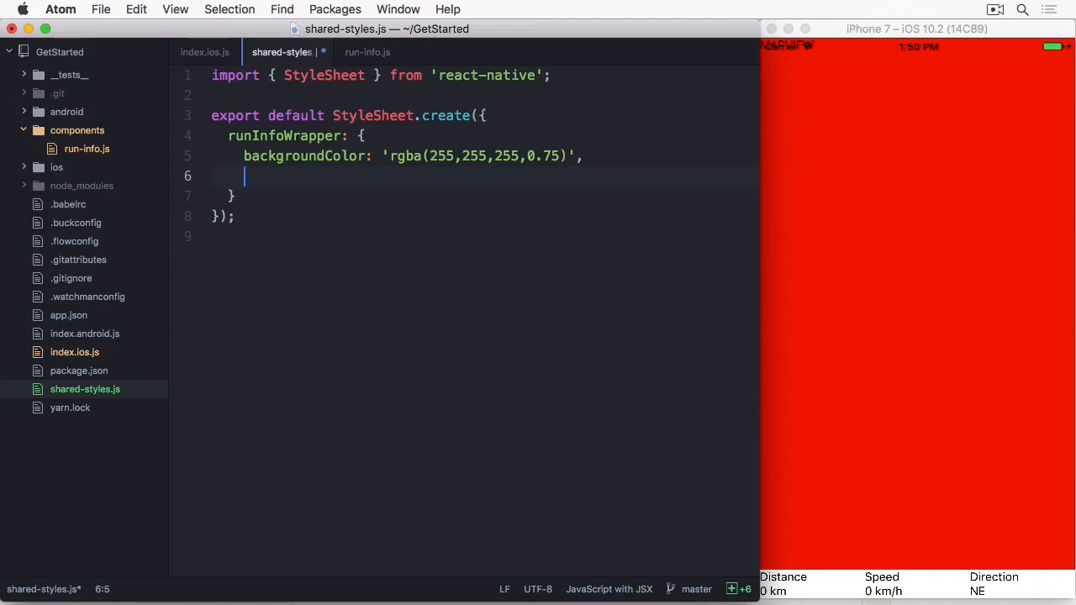
type("paddingVe")
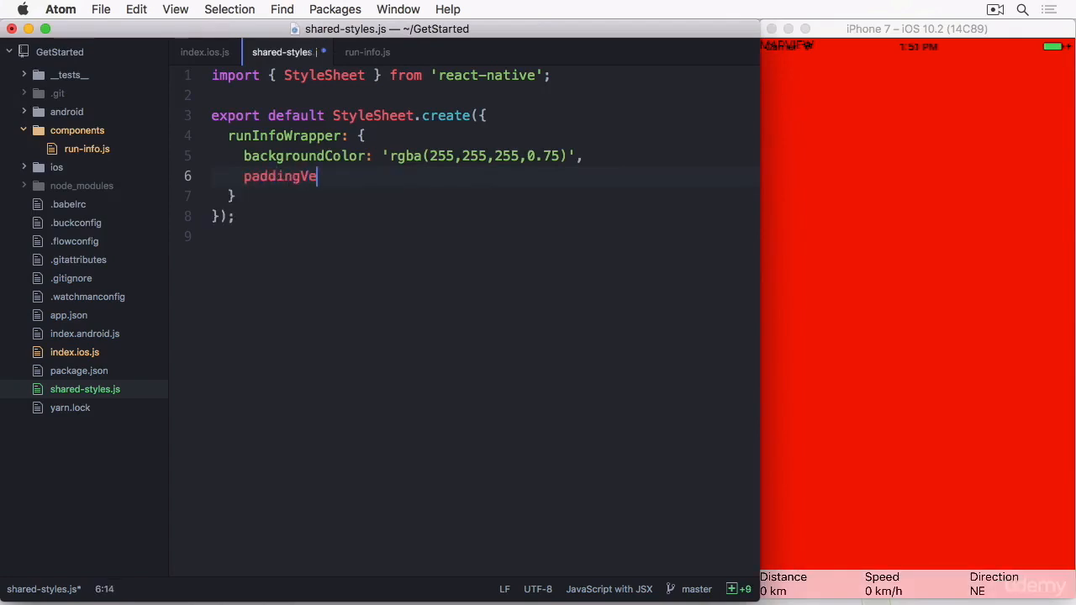
type("rtical:")
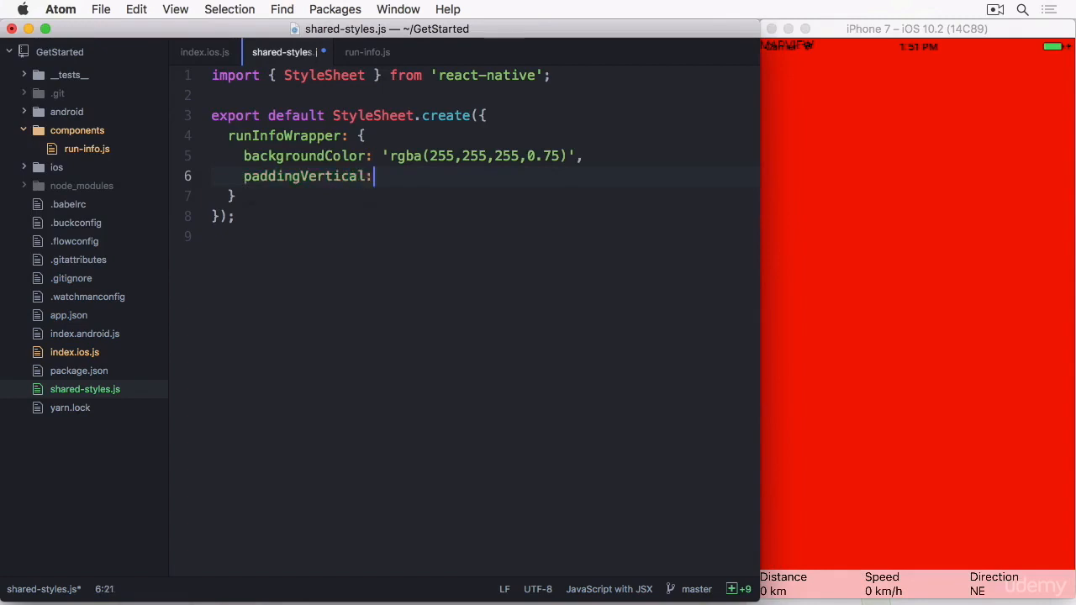
type("15")
left_click(483, 195)
type(",")
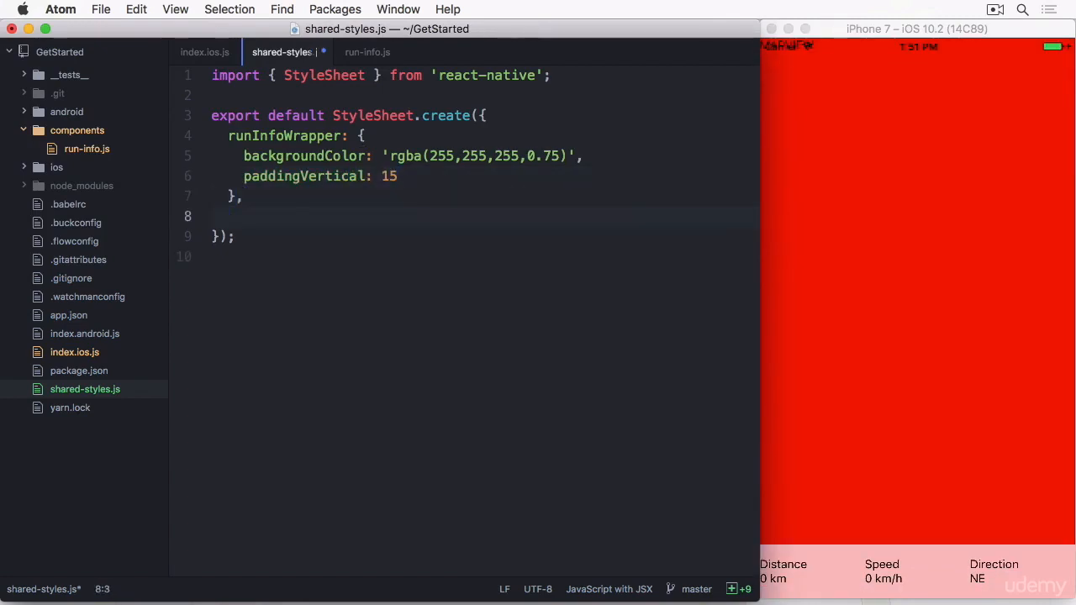
Define runInfoTitle with textAlign 'center', fontWeight '700', color '#666', then begin runInfoValue
type("runInfoTitle: {")
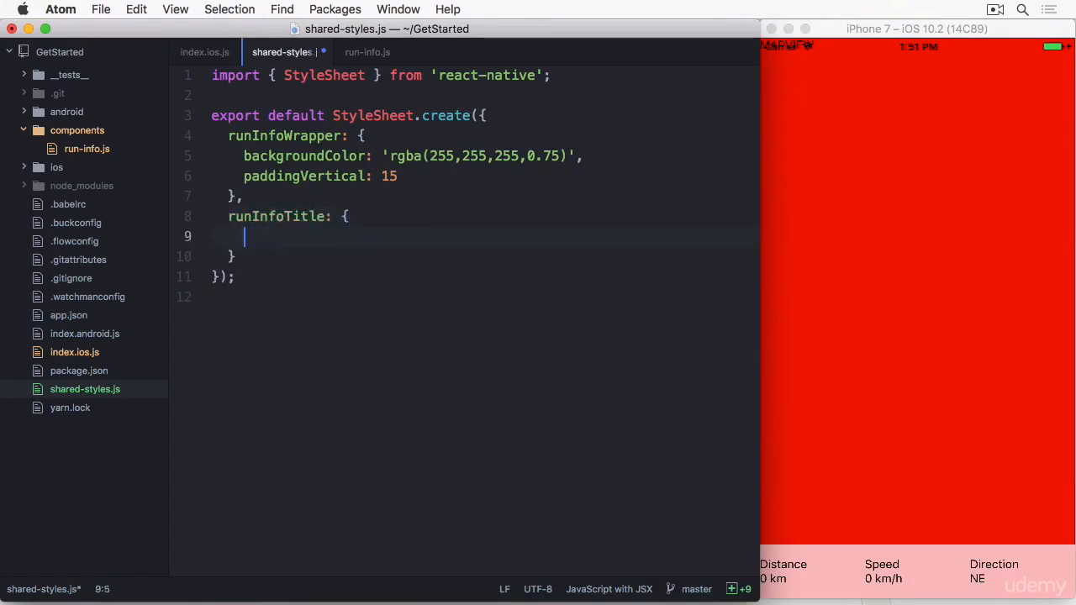
type("textAlign: 'center',")
type("fontWe")
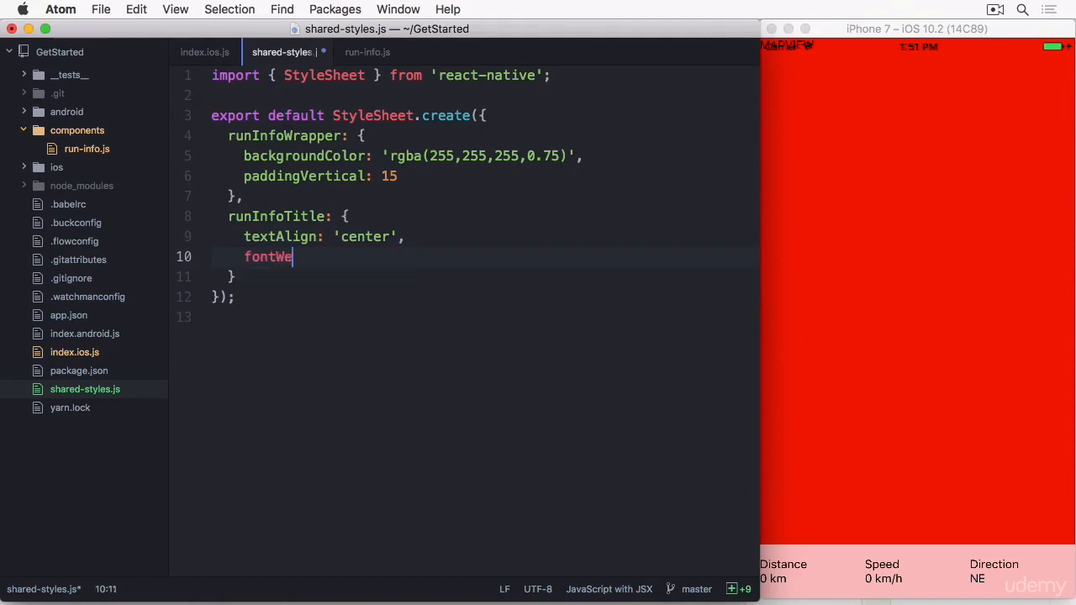
type("ight: '700'")
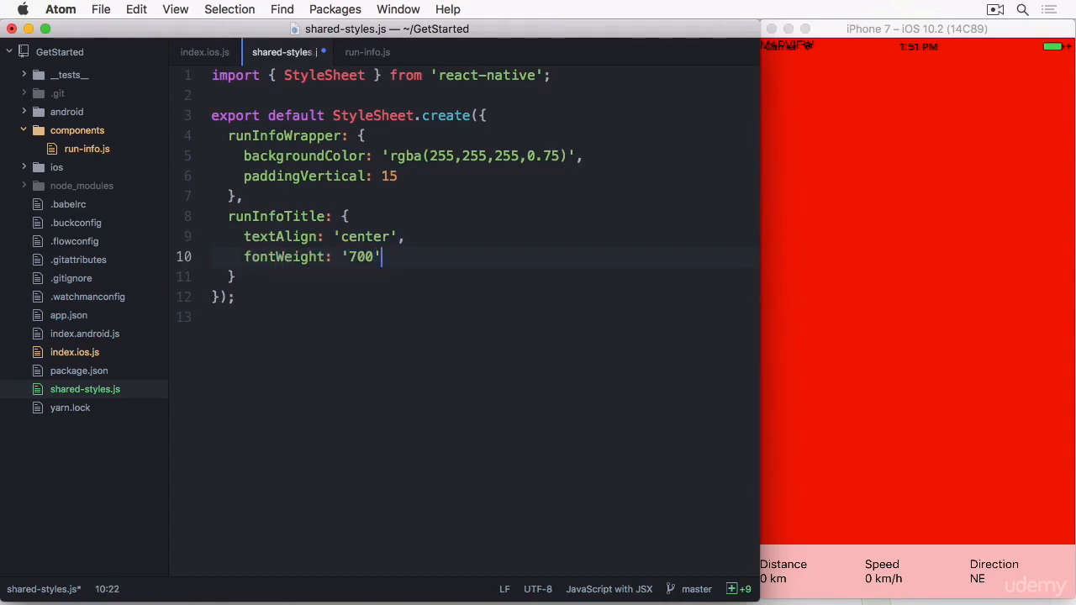
type(",")
type("color: '#")
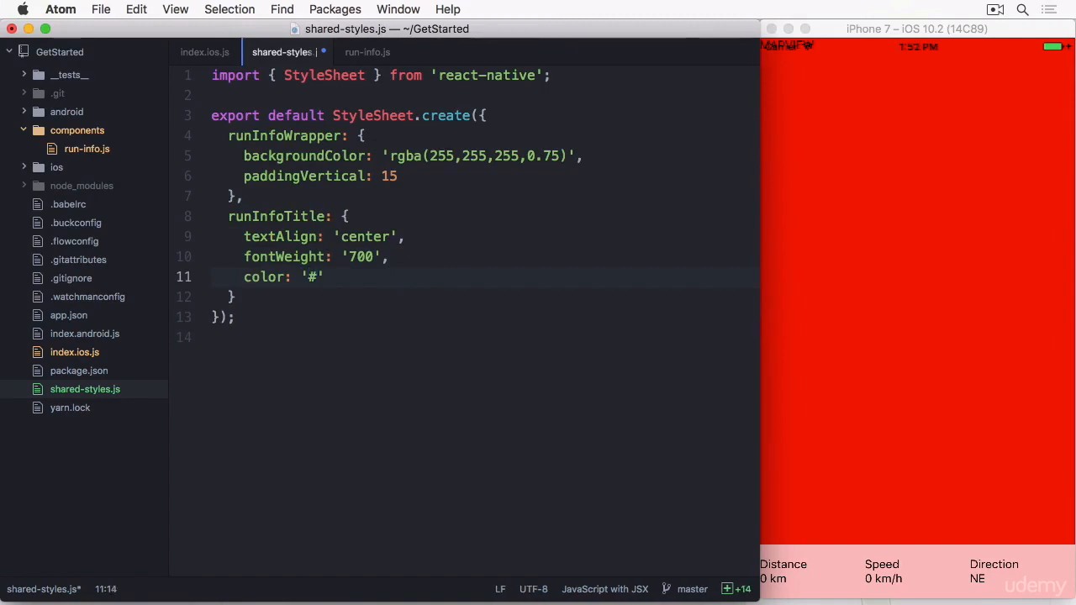
type("666")
type("runInfoValue: {")
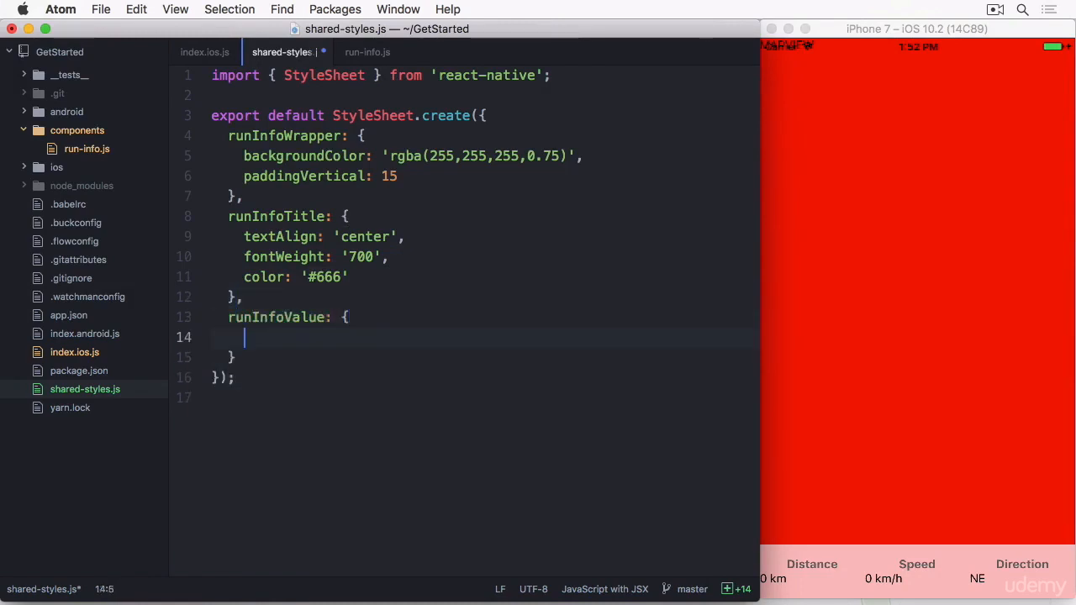
Give runInfoValue textAlign 'center' and fontSize 24
type("textAlign: 'center',")
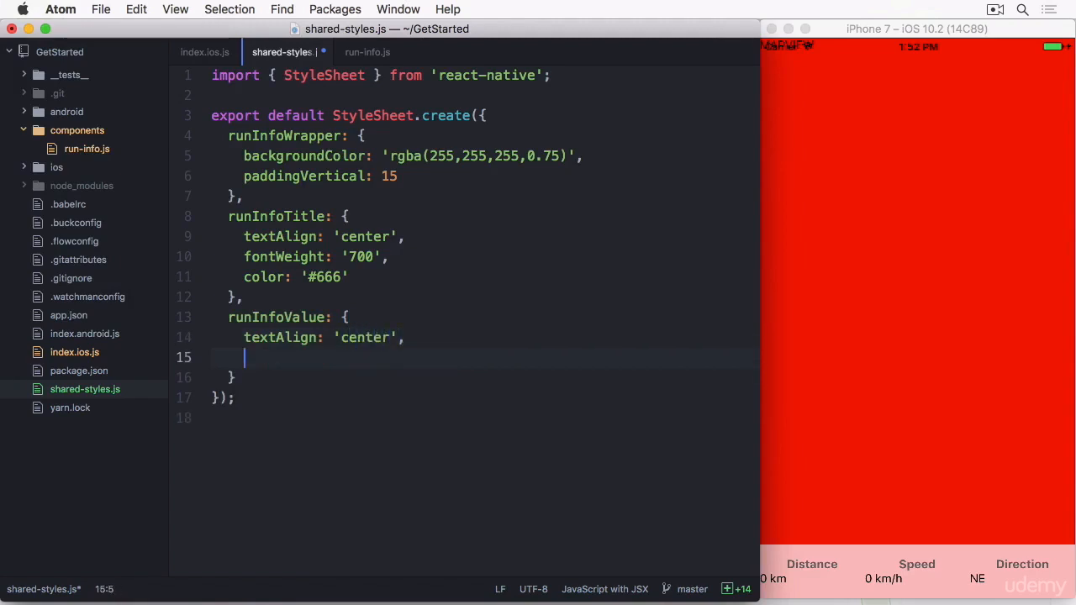
type("fontSize:")
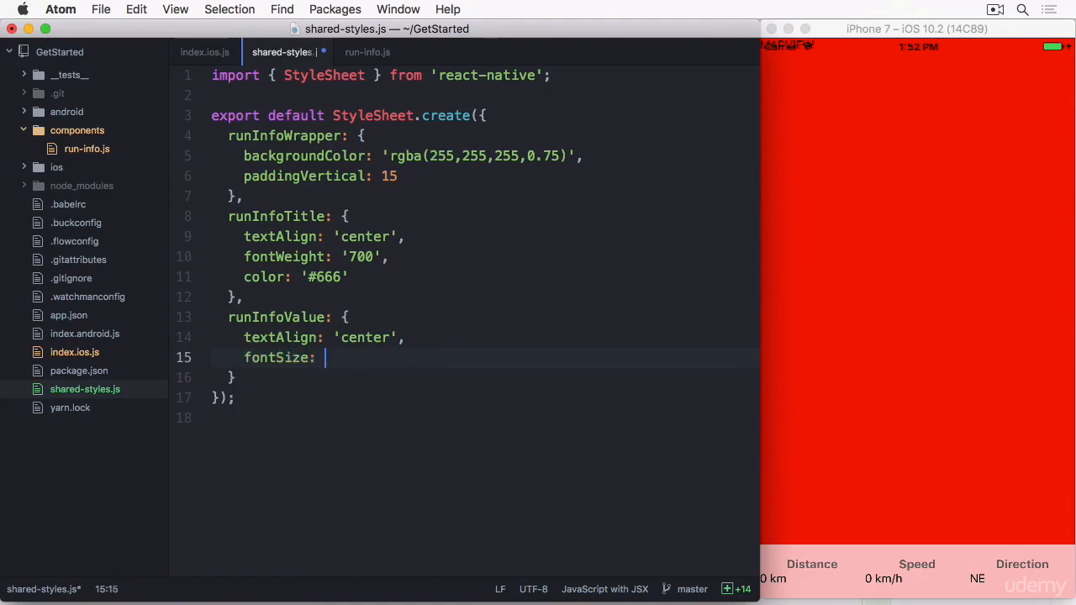
type("24,")
type("fontWeight: '200'")
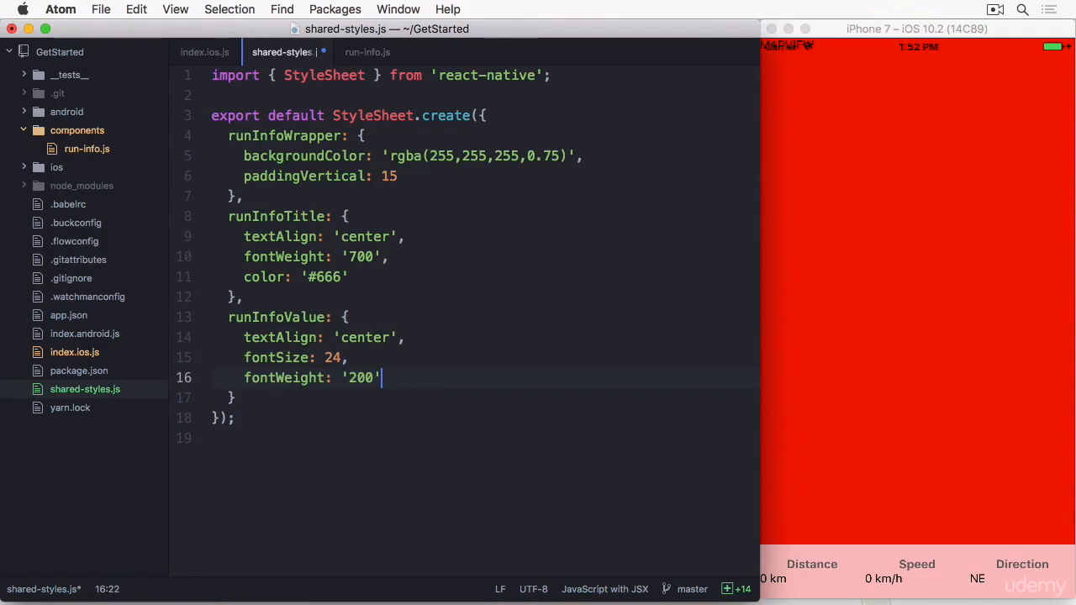
type(",")
key("Return")
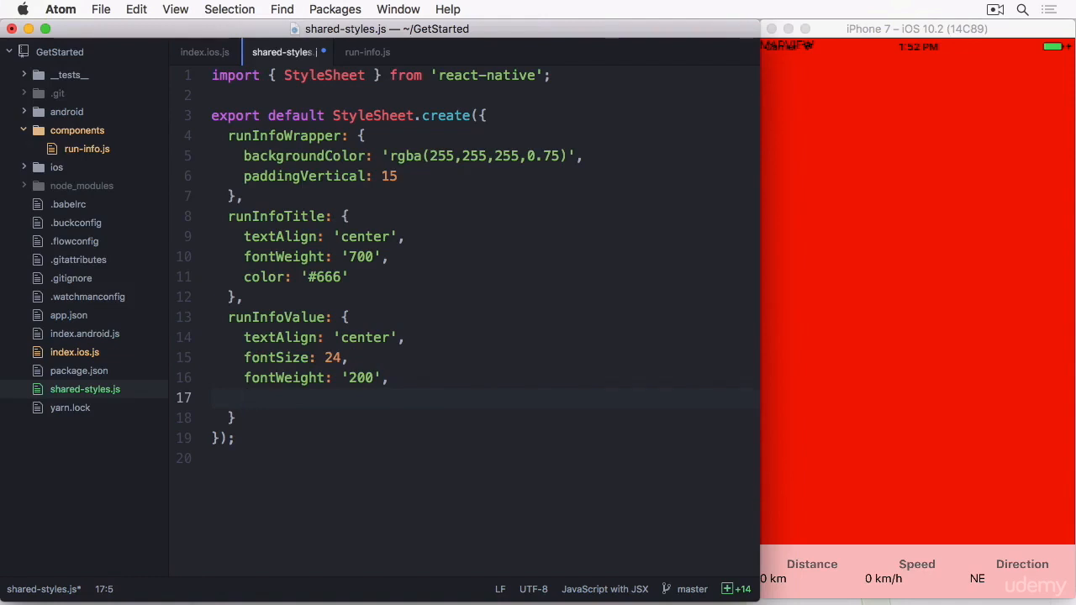
Add fontWeight '200' and paddingVertical 5 to runInfoValue and save
type("ver")
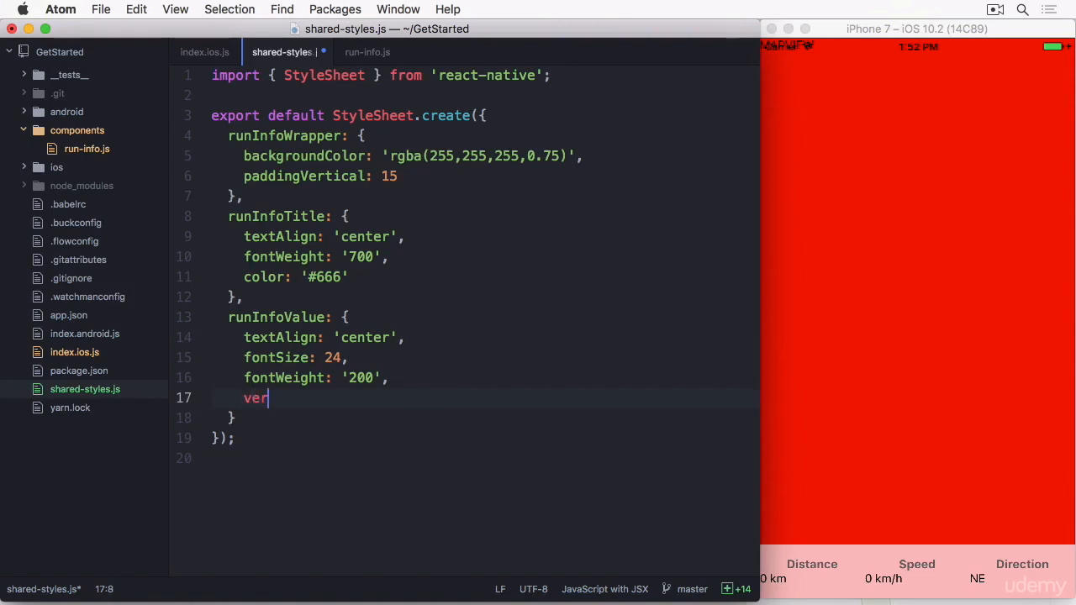
type("paddingVertical:")
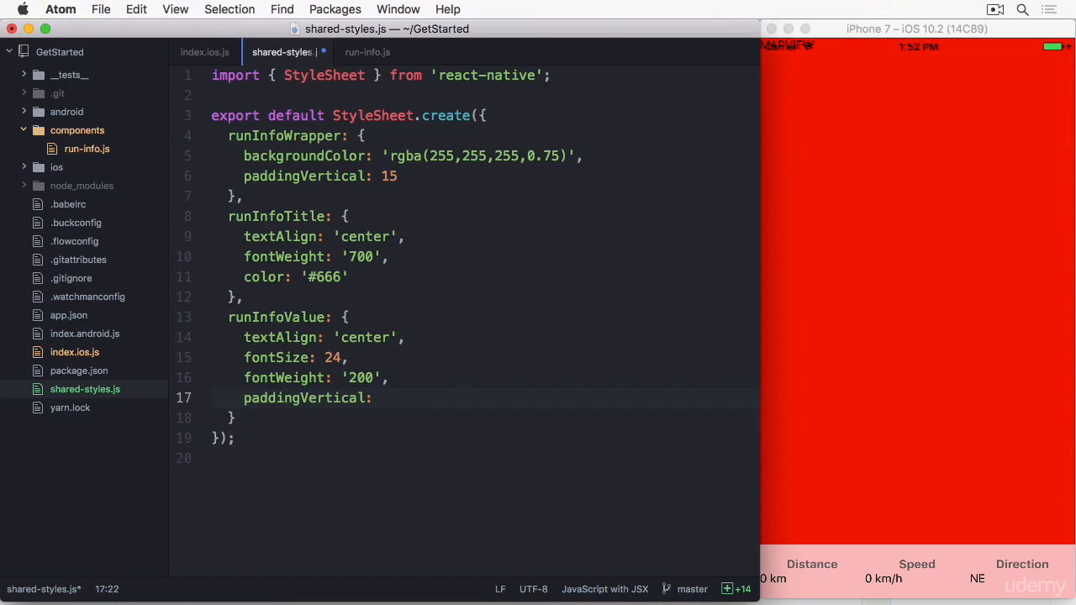
type("5")
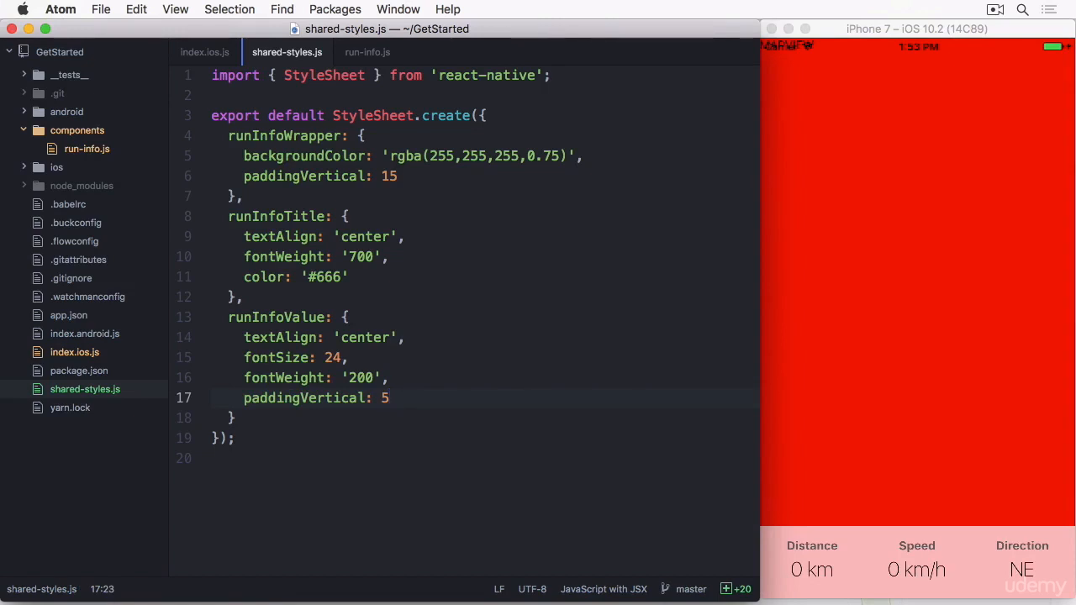
left_click(390, 397)
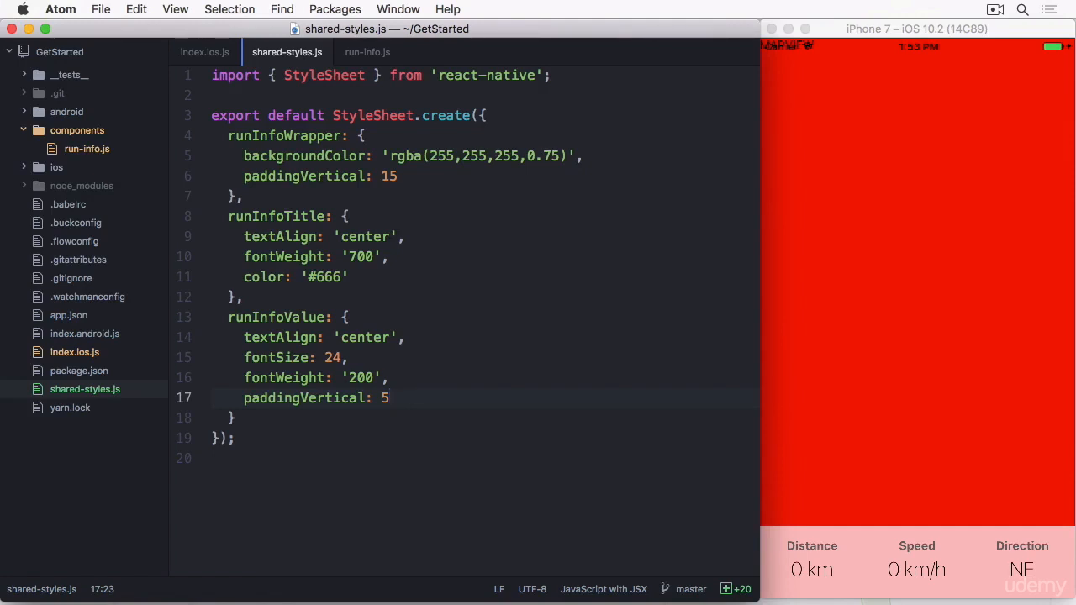
left_click(366, 52)
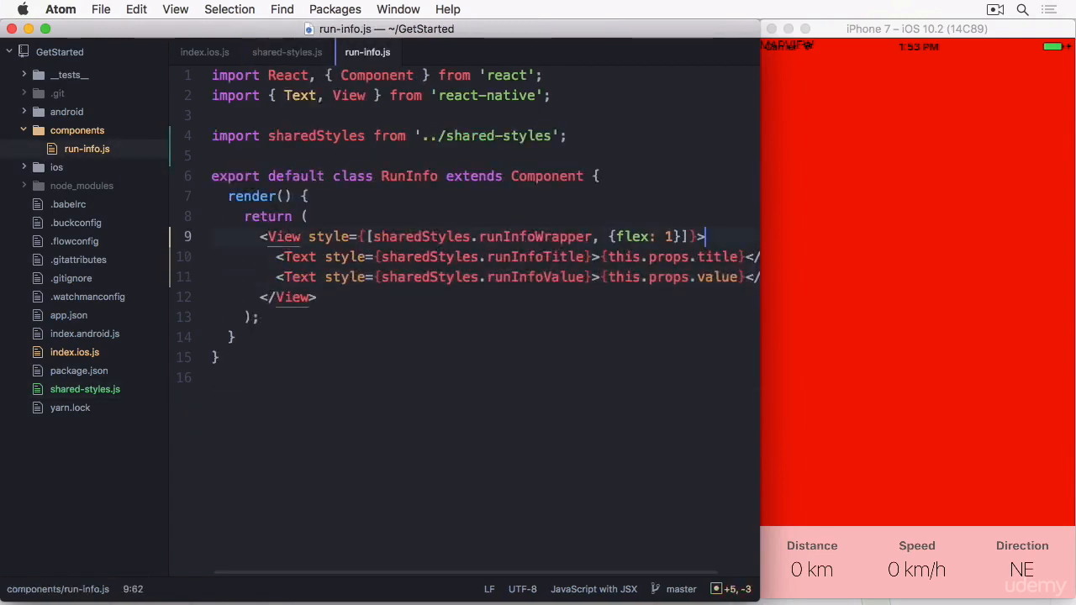
Add flexDirection: 'column-reverse' to the wrapper View's inline style next to flex: 1
left_click(666, 236)
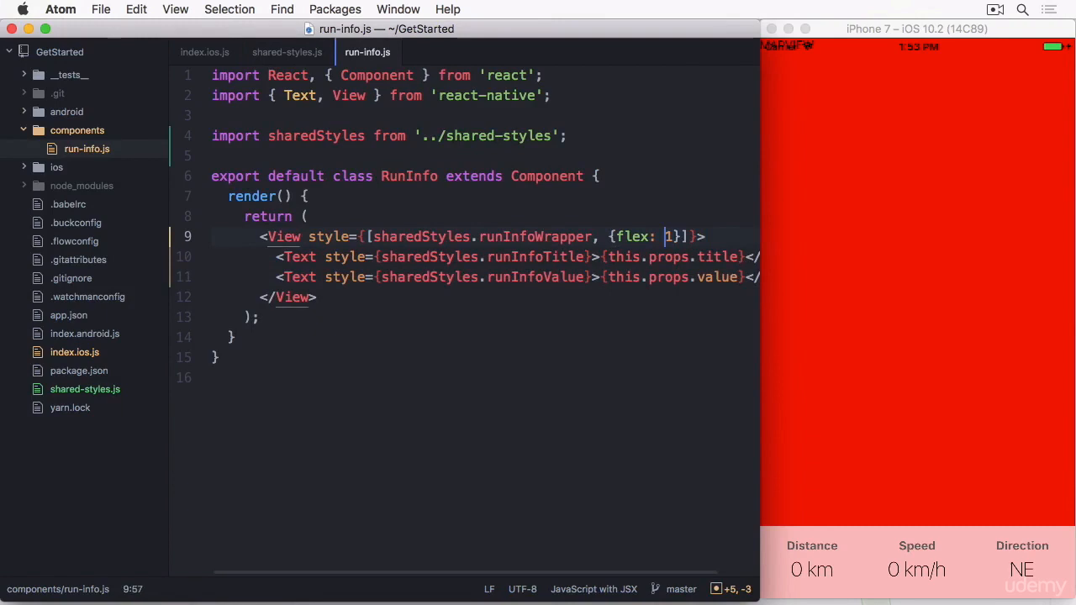
type(", flexDirection: '")
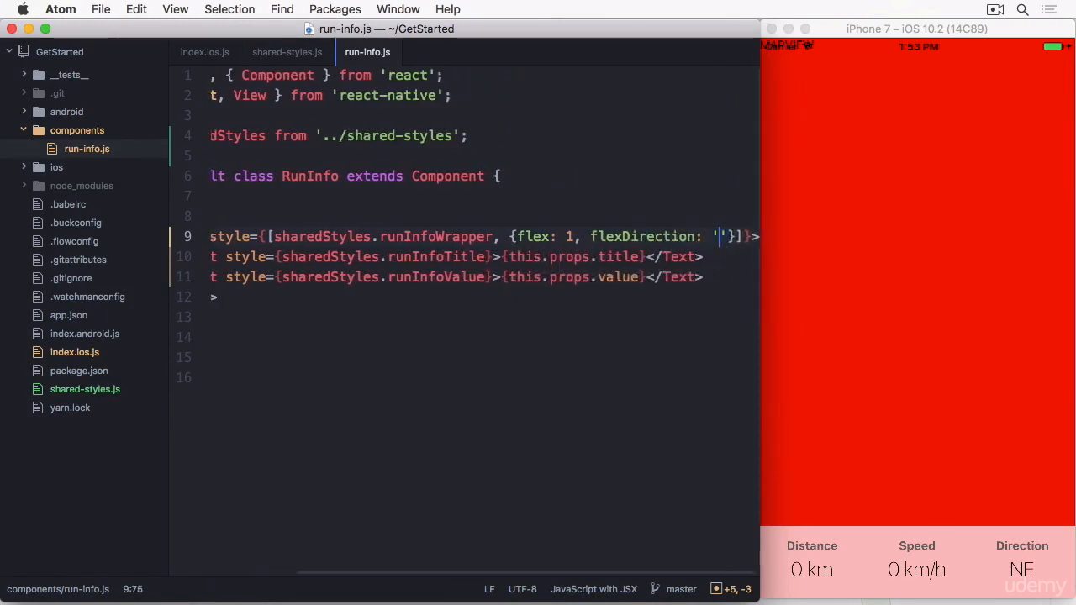
type("column-reverse")
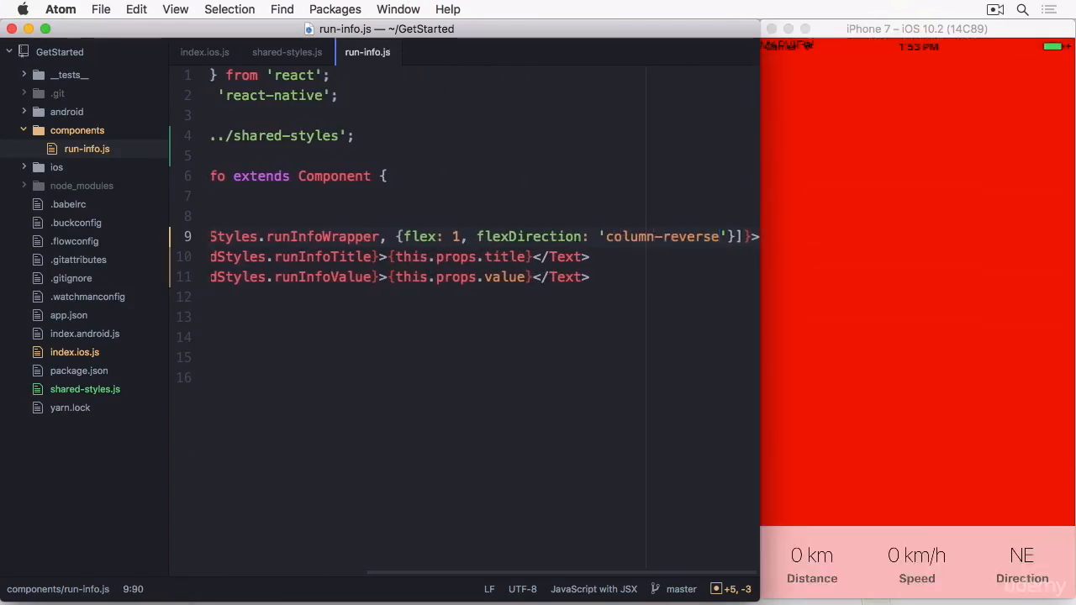
type(".t")
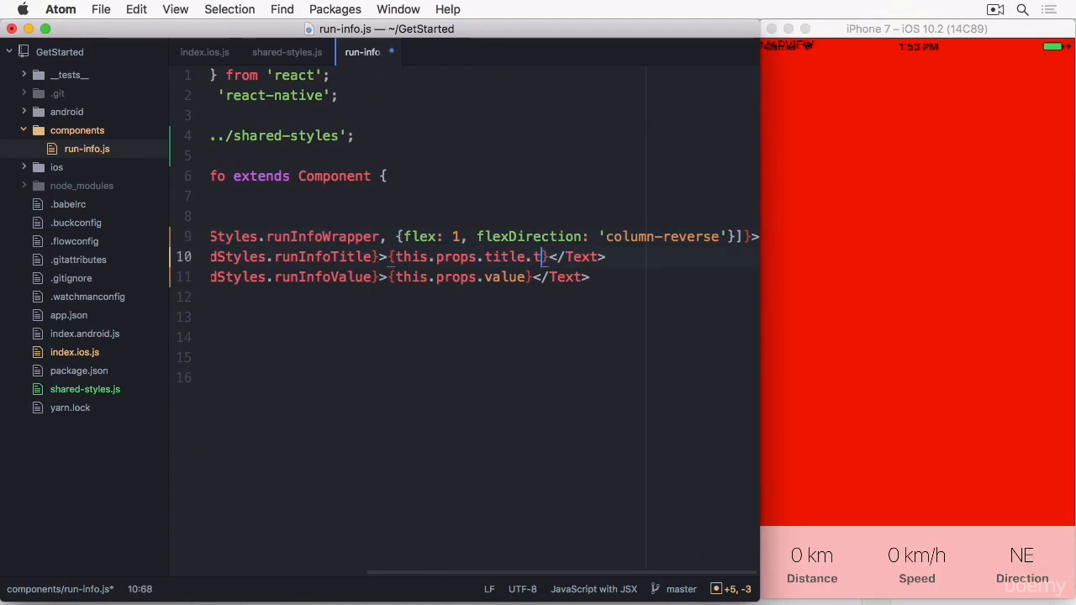